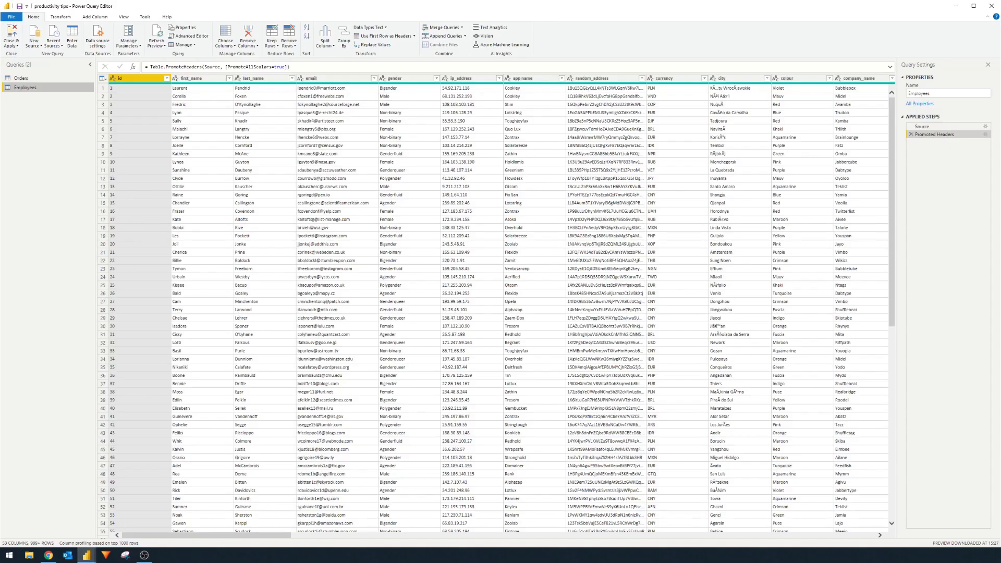
mouse_move(285, 457)
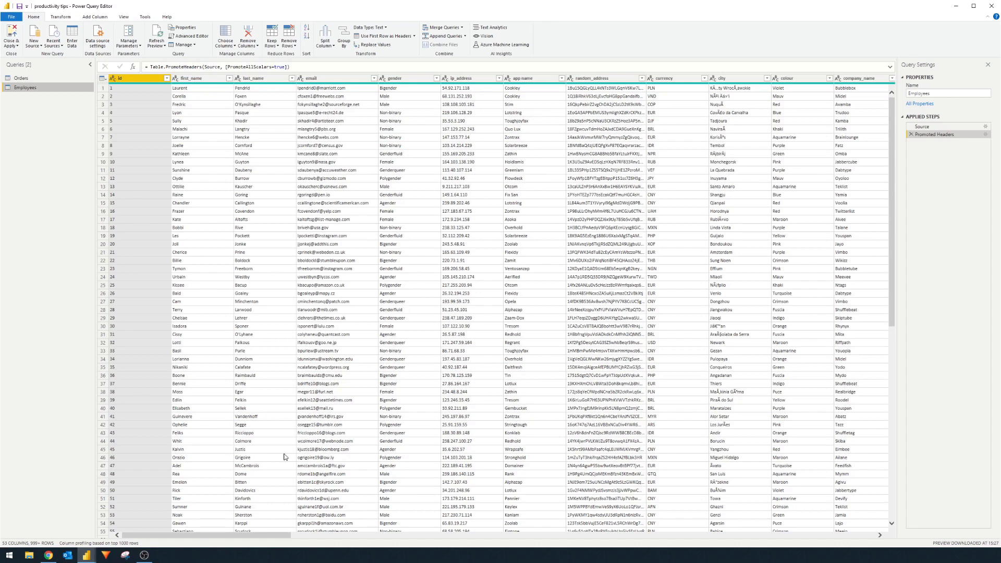
mouse_move(262, 543)
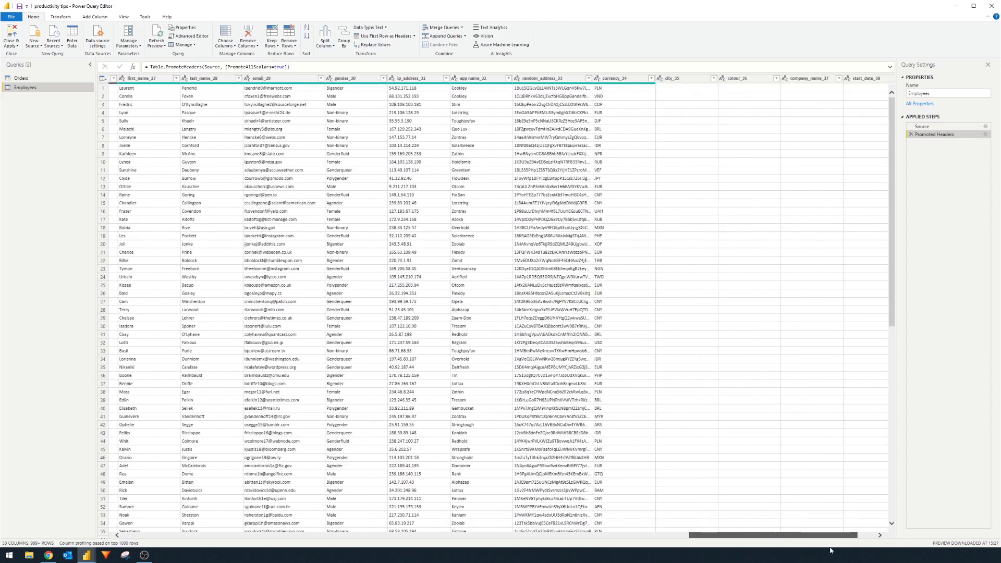
- Bring up the Go to Column list of the Employees table from the View ribbon
scroll(right, 3)
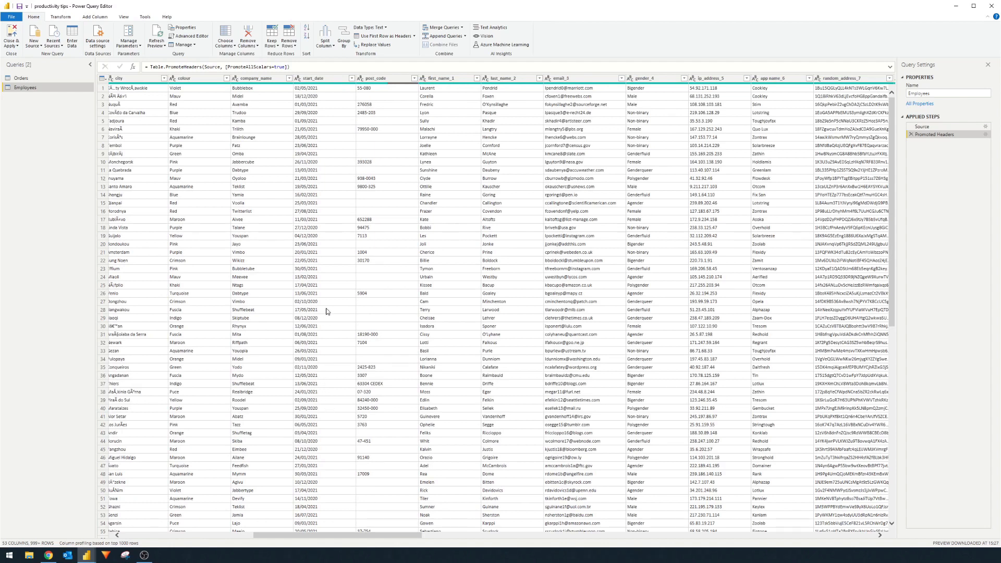
mouse_move(312, 297)
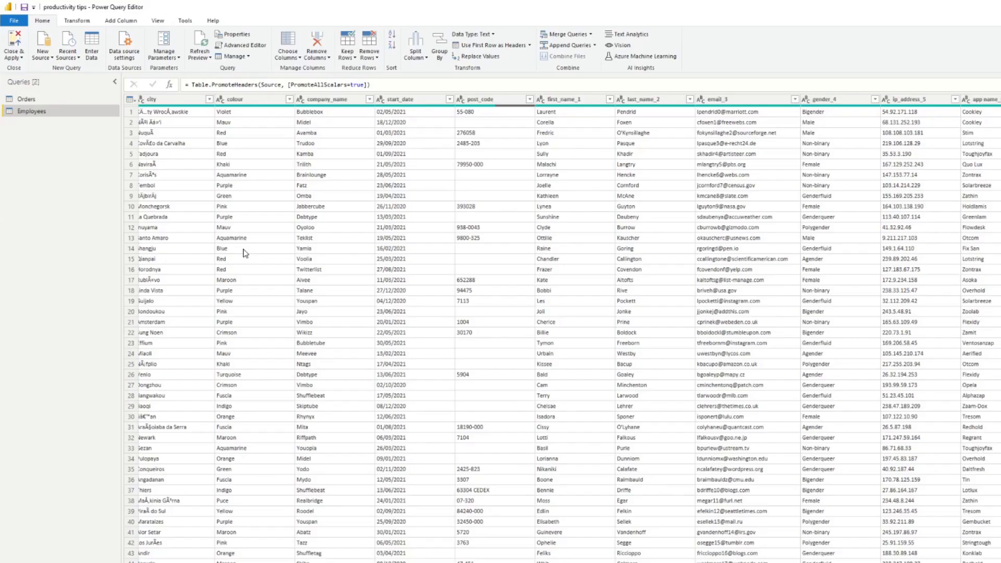
click(152, 20)
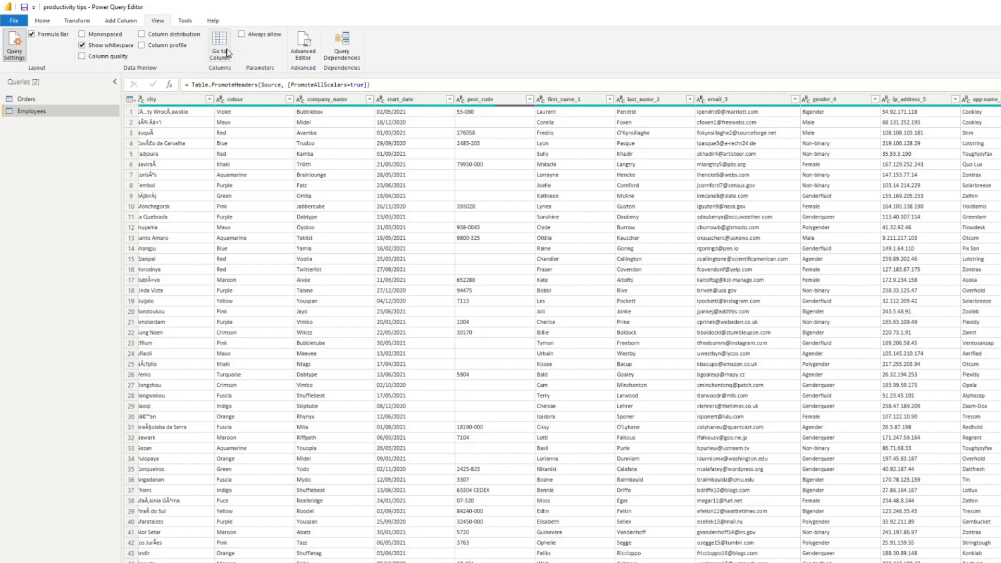
click(219, 46)
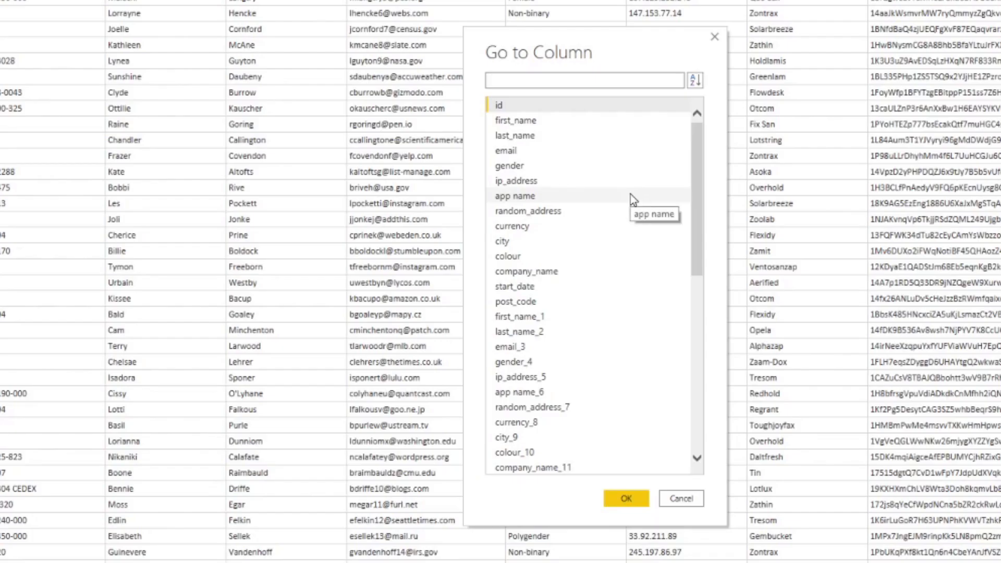
click(584, 95)
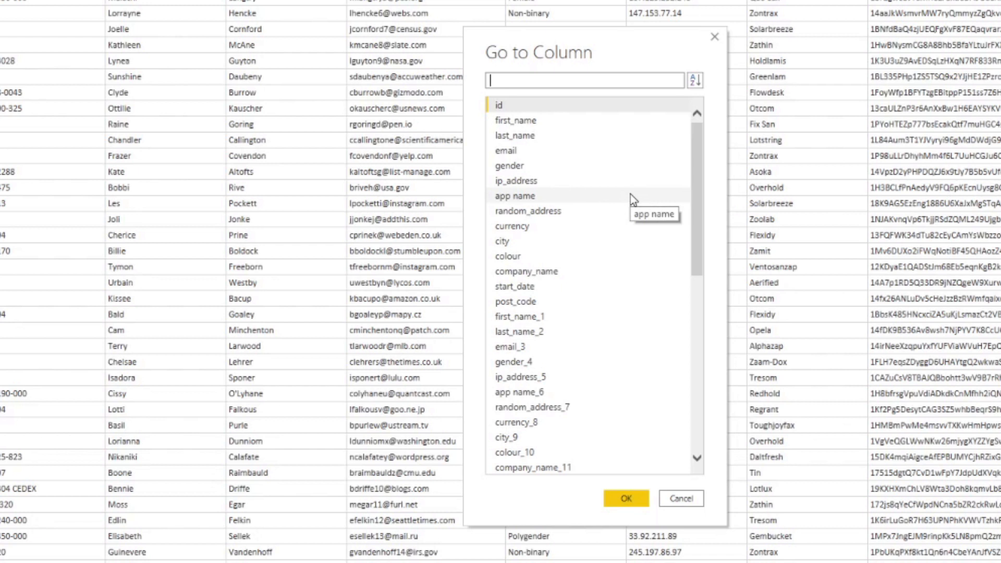
mouse_move(692, 189)
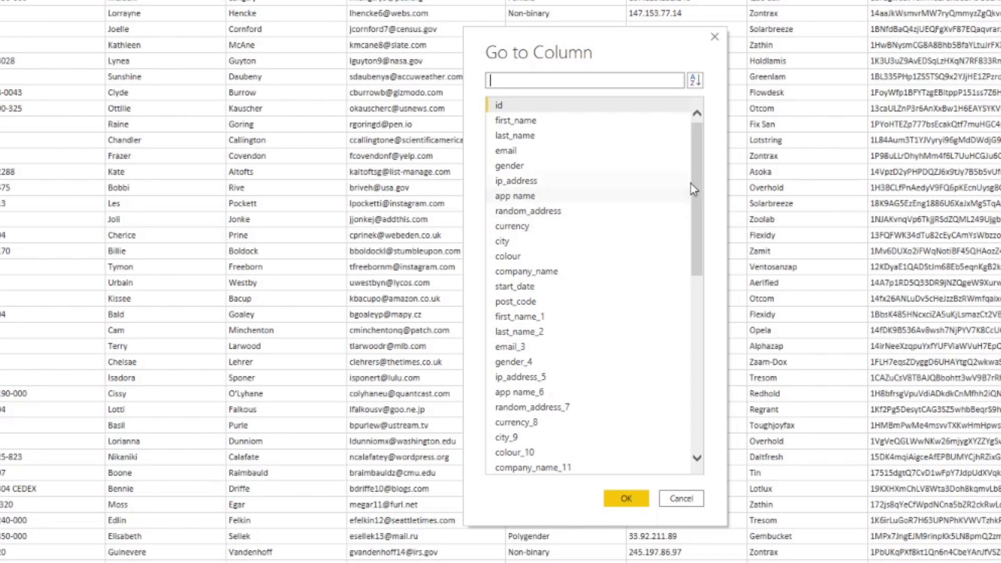
- Filter the column list for 'colour' and jump to the colour_23 column
scroll(down, 3)
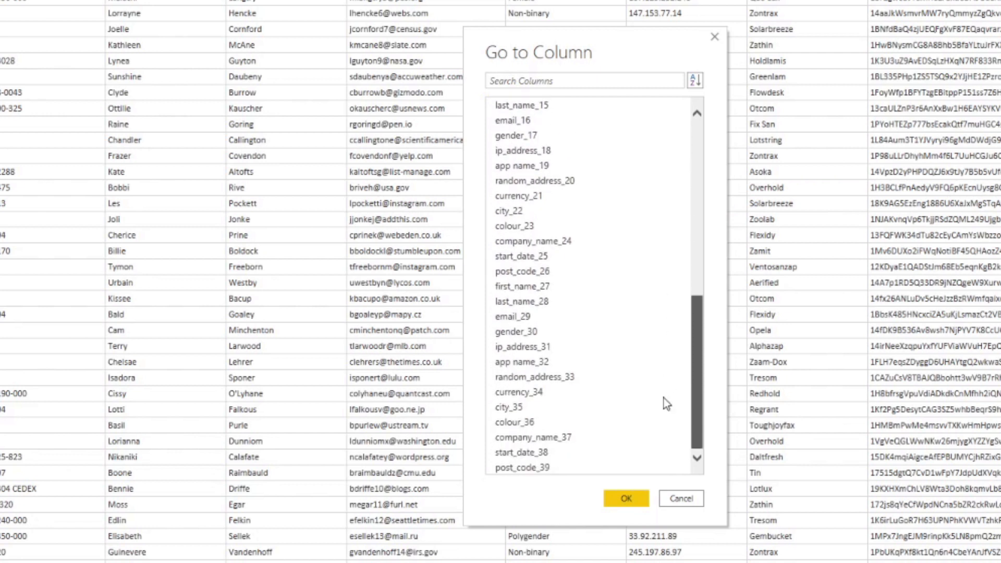
click(584, 79)
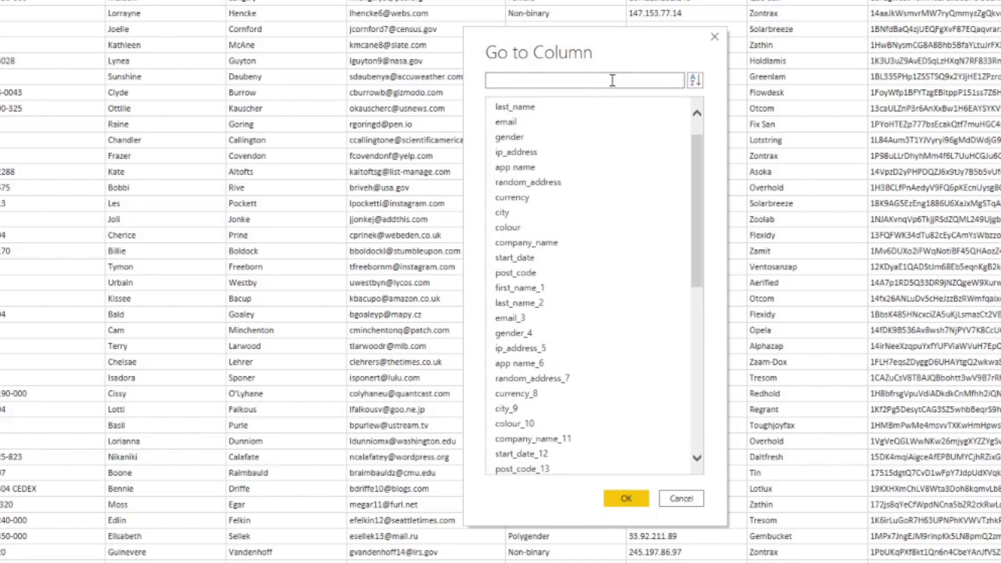
text(count)
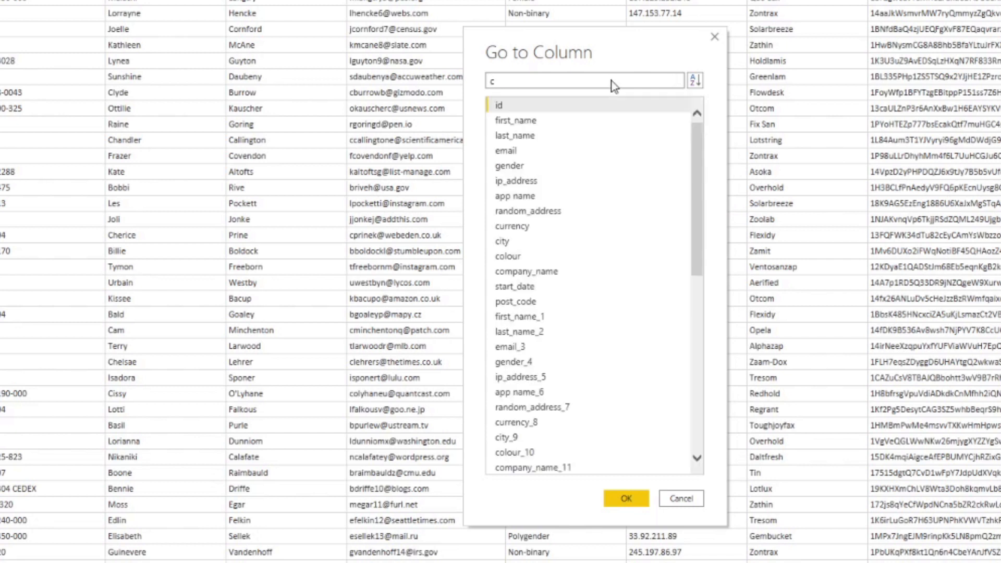
text(olour)
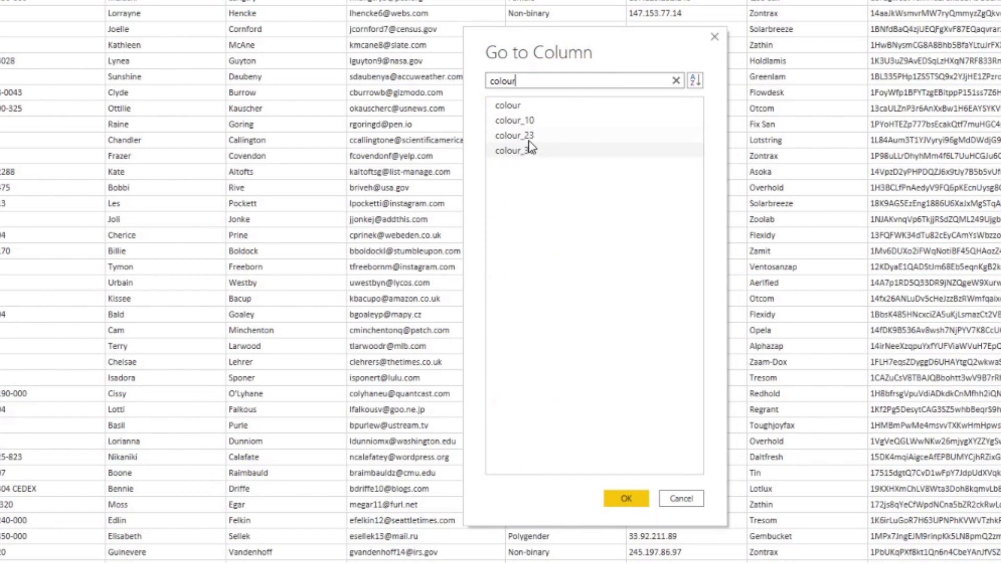
mouse_move(519, 151)
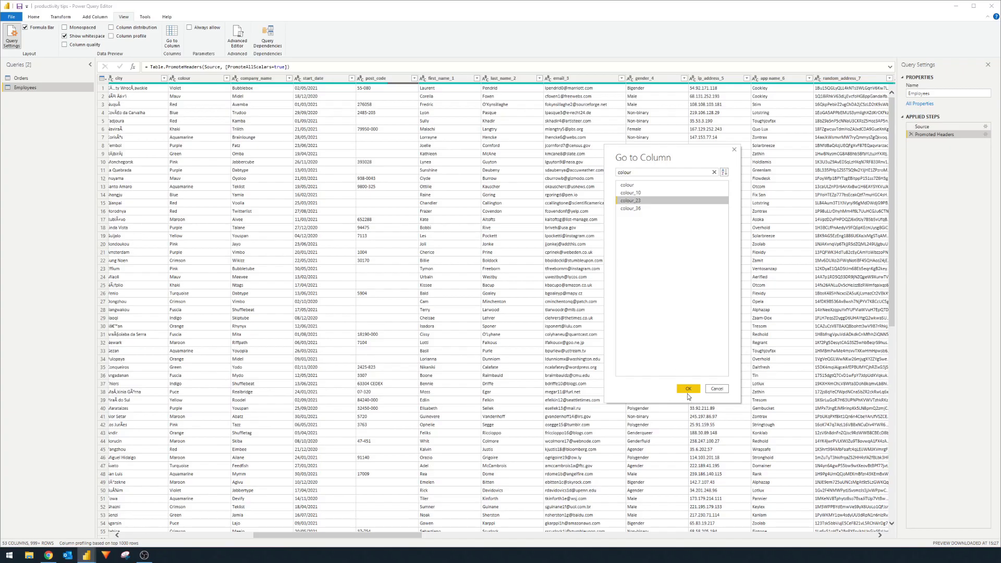
click(688, 388)
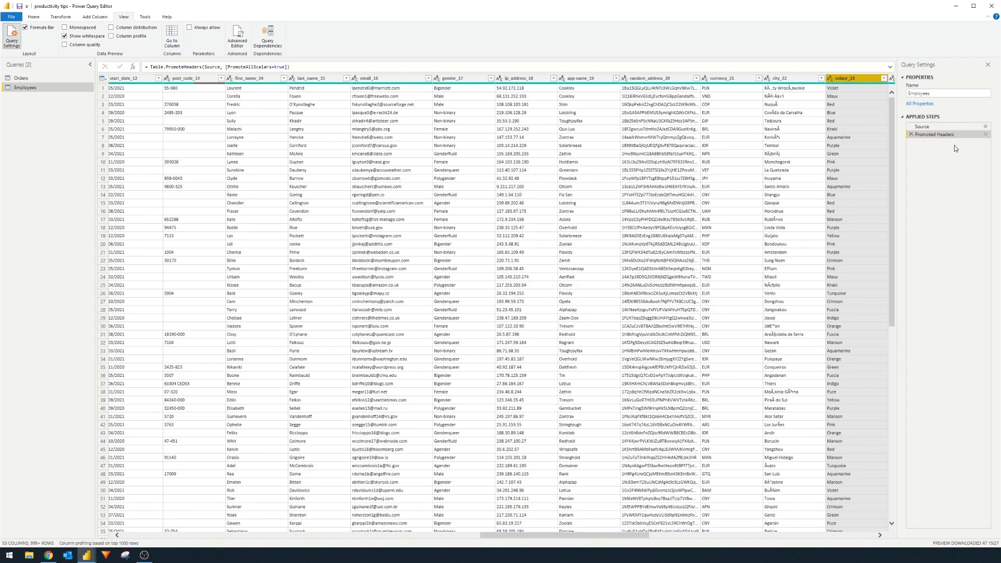
mouse_move(545, 423)
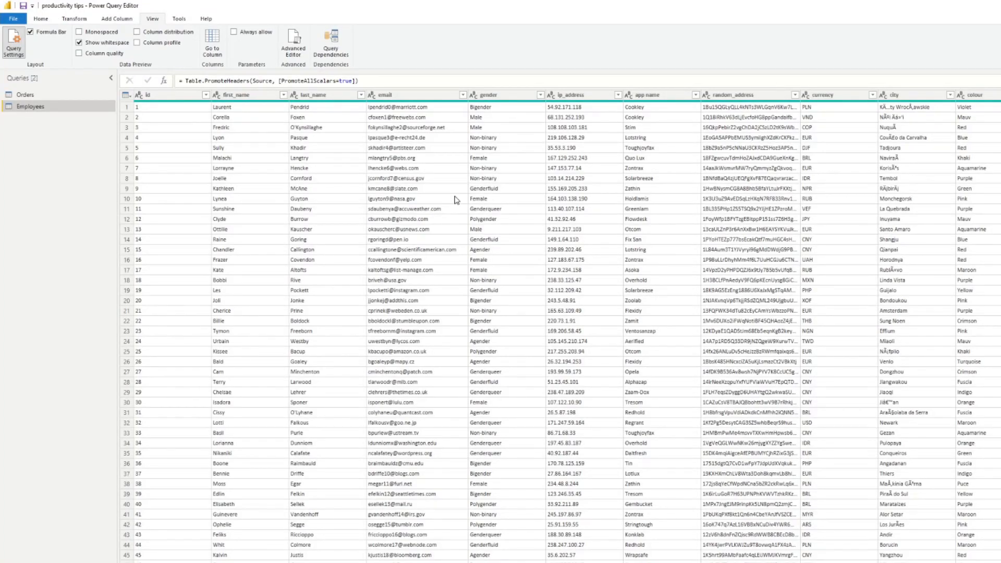
mouse_move(463, 297)
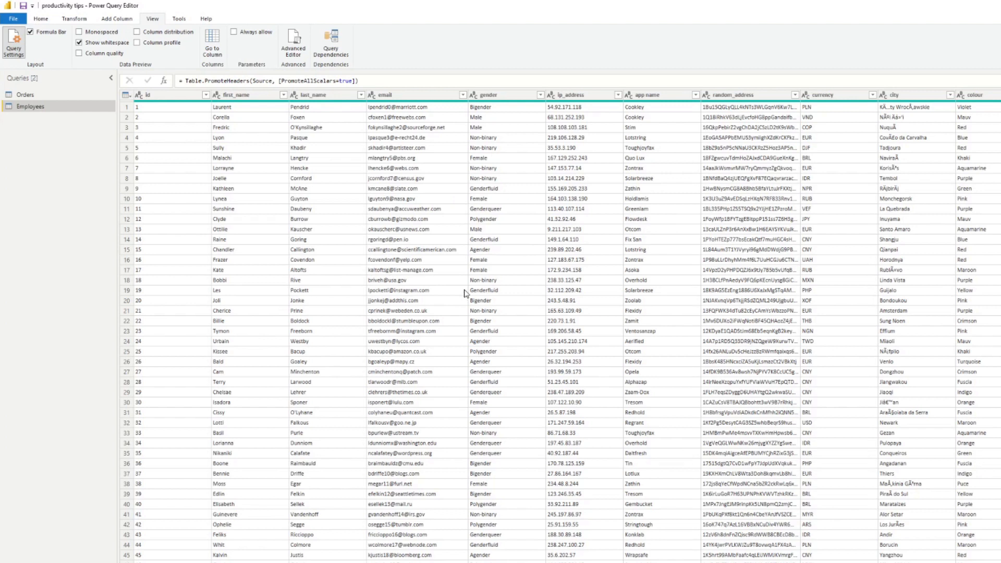
mouse_move(492, 382)
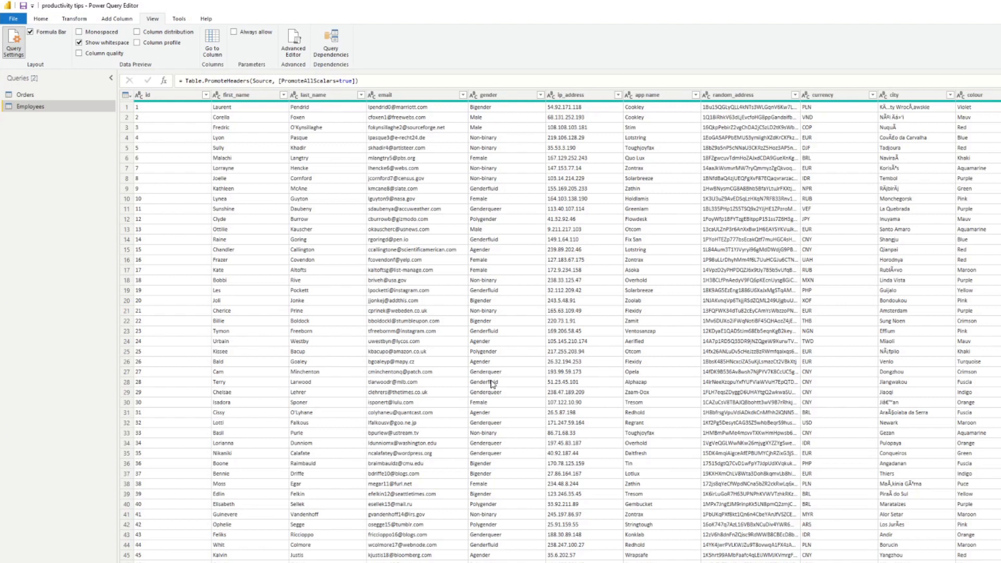
mouse_move(492, 383)
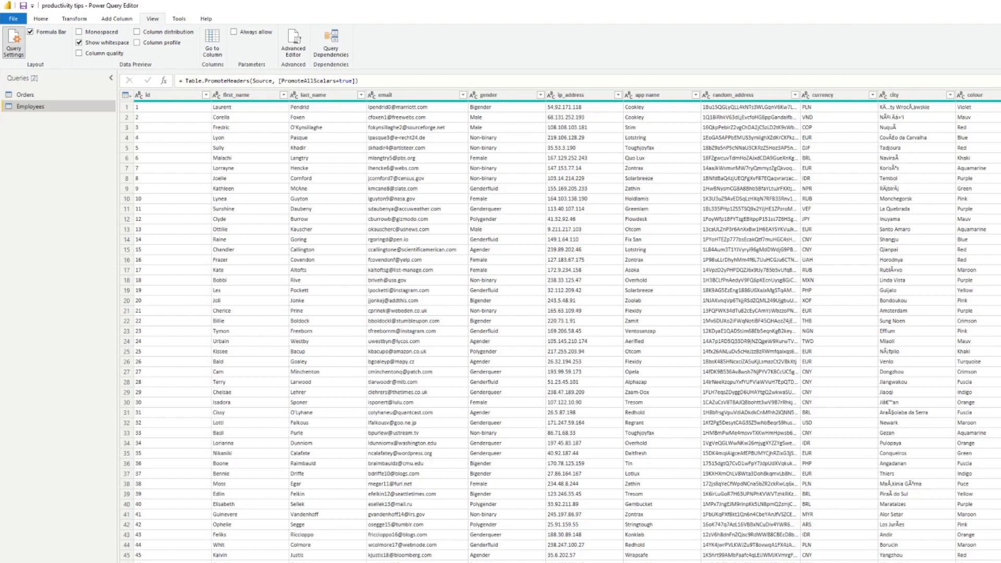
mouse_move(209, 117)
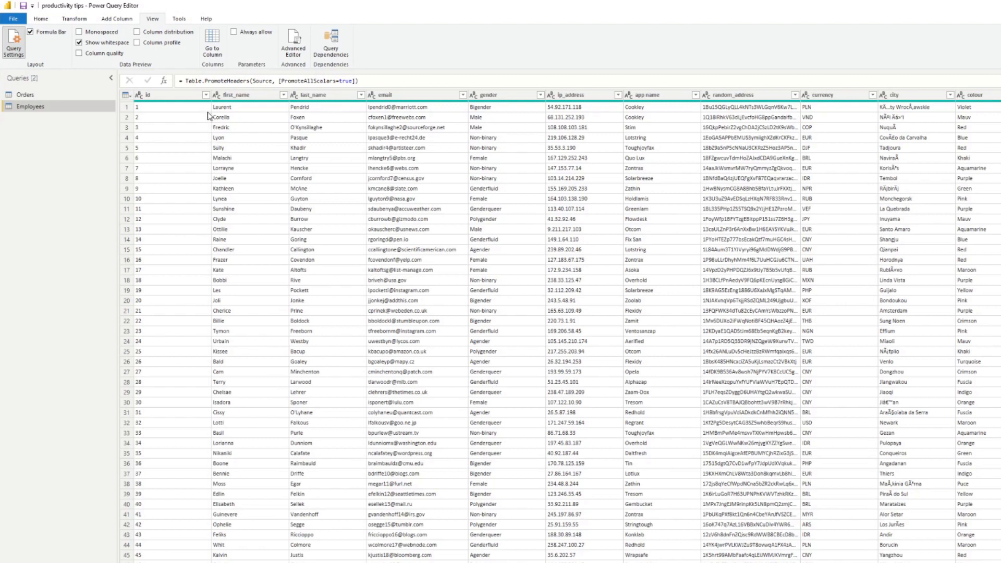
- Look over the start_date column's data type choices without changing anything, then review columns to the right
scroll(right, 3)
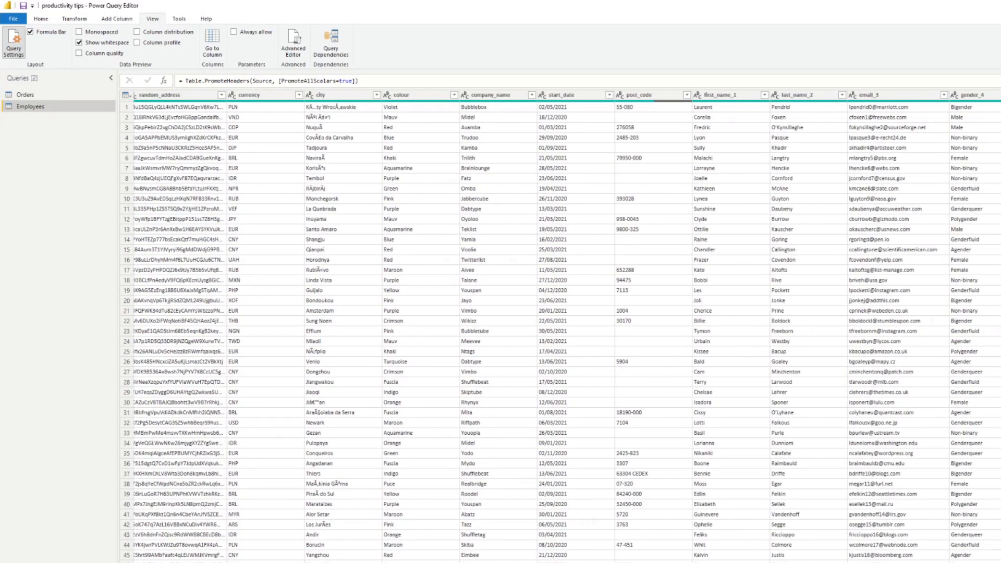
click(566, 93)
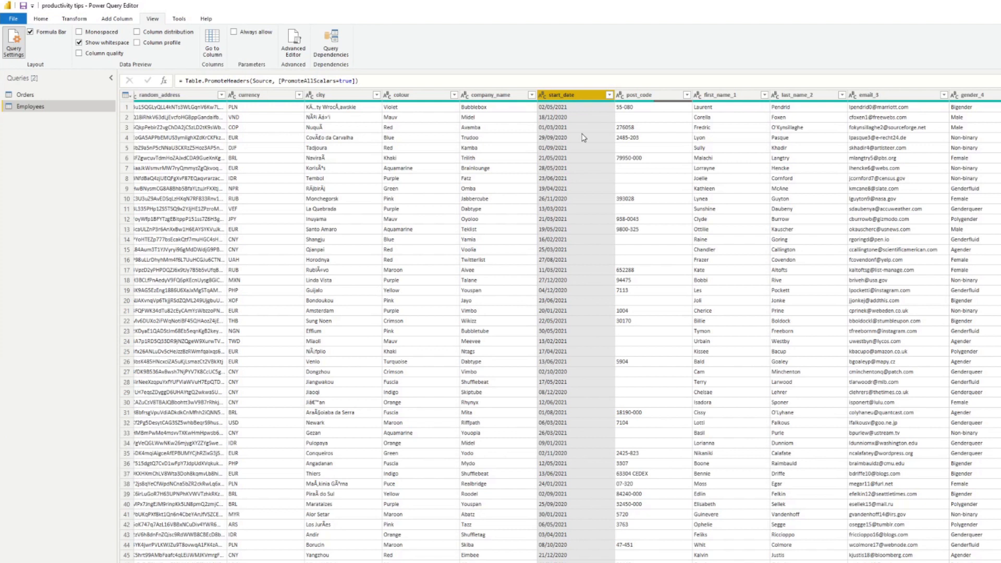
mouse_move(587, 121)
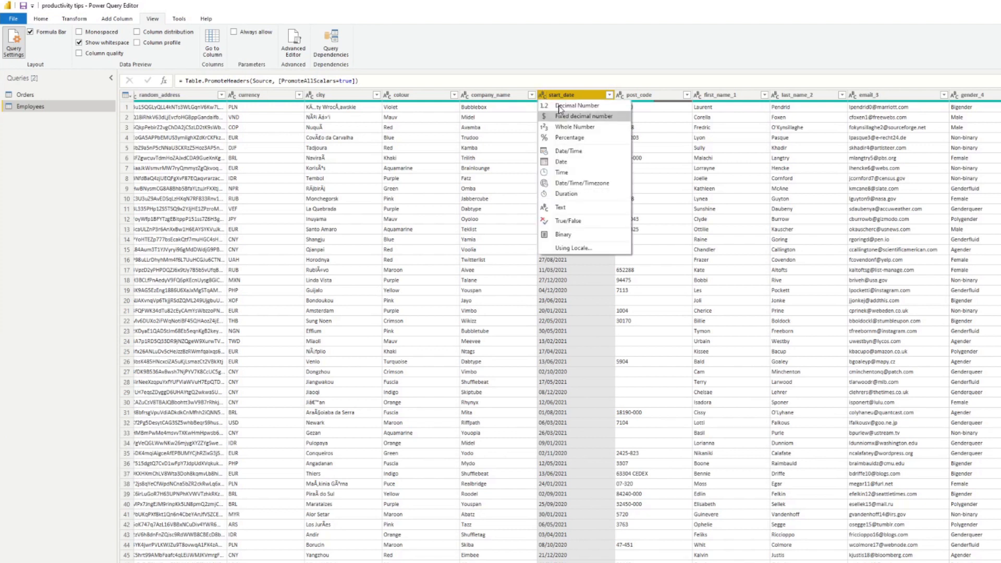
mouse_move(575, 150)
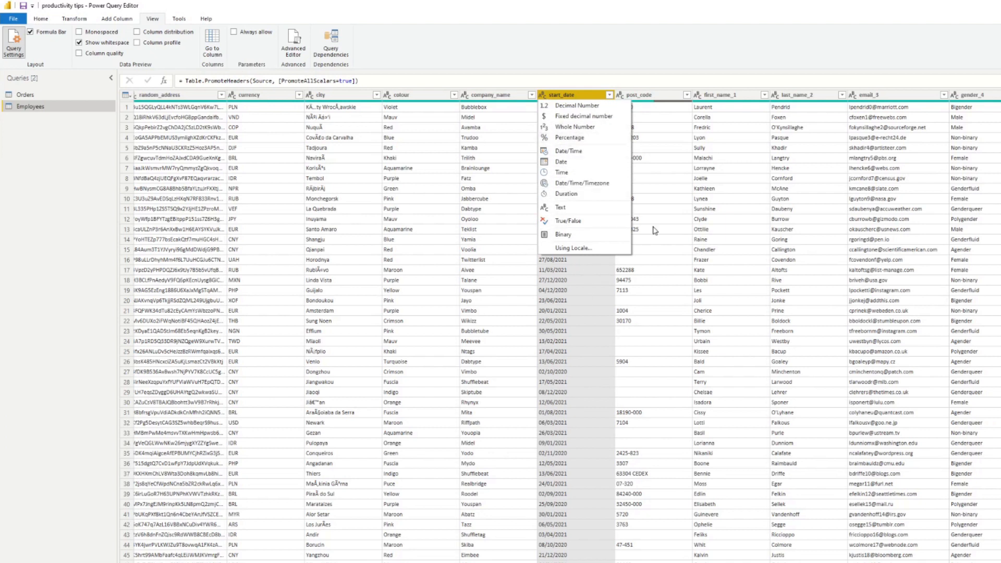
click(561, 161)
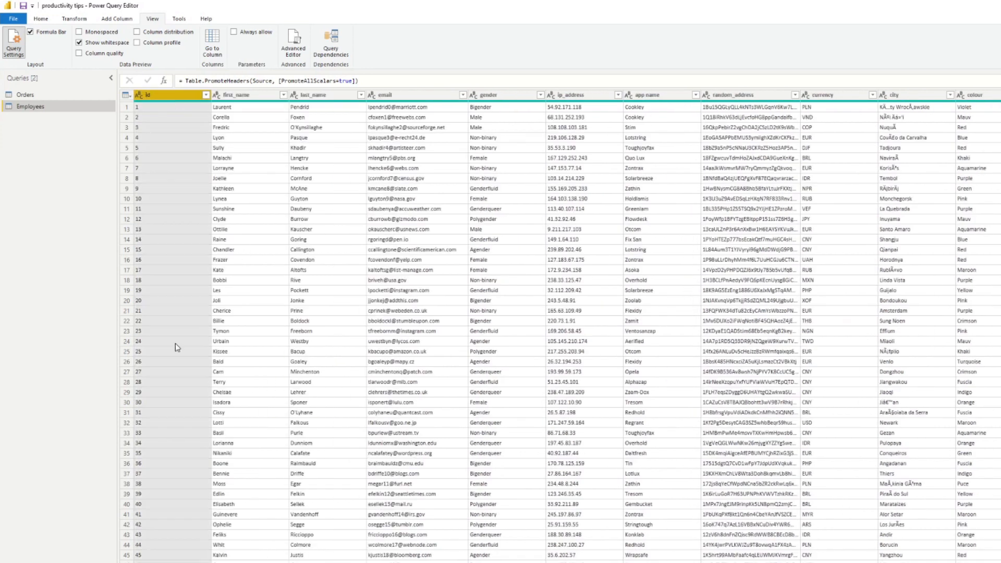
scroll(right, 3)
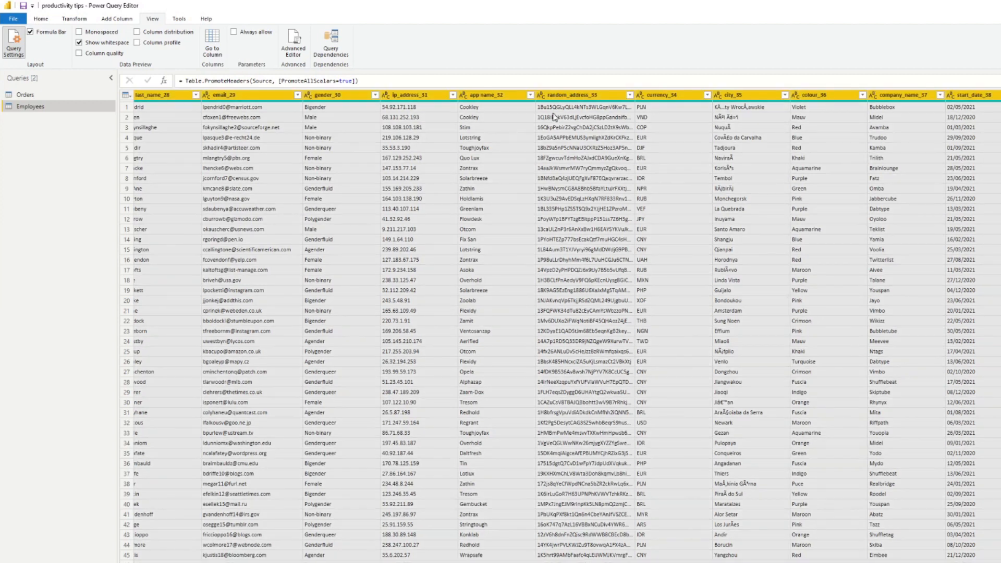
- Show the Transform ribbon's column commands and review the Employees columns' detected data types
click(47, 19)
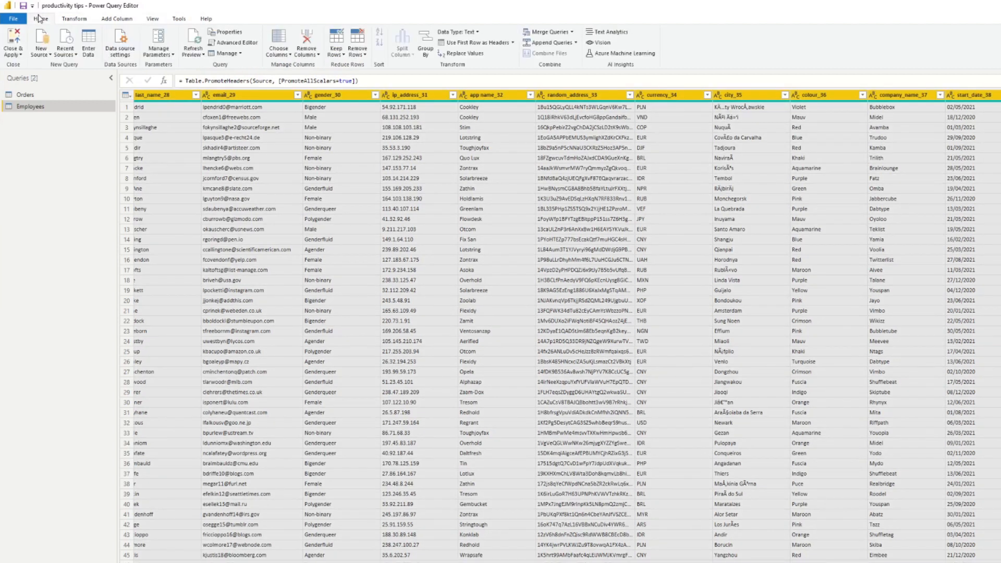
click(74, 19)
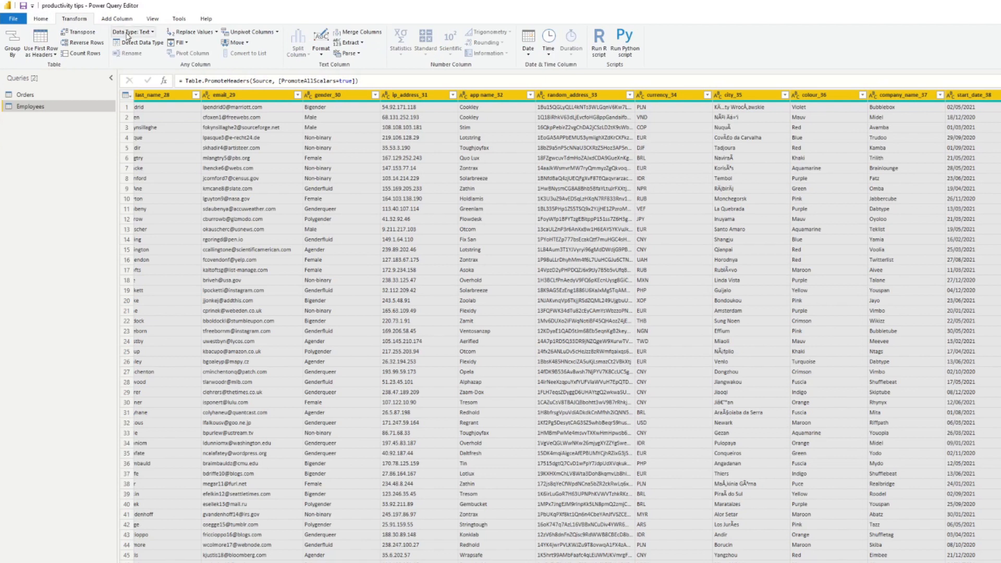
mouse_move(146, 47)
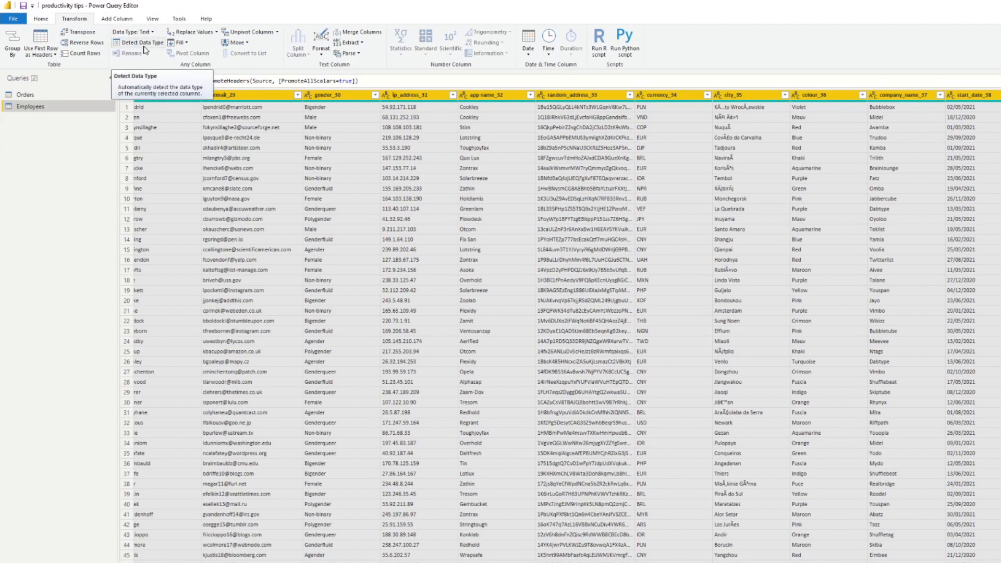
mouse_move(150, 48)
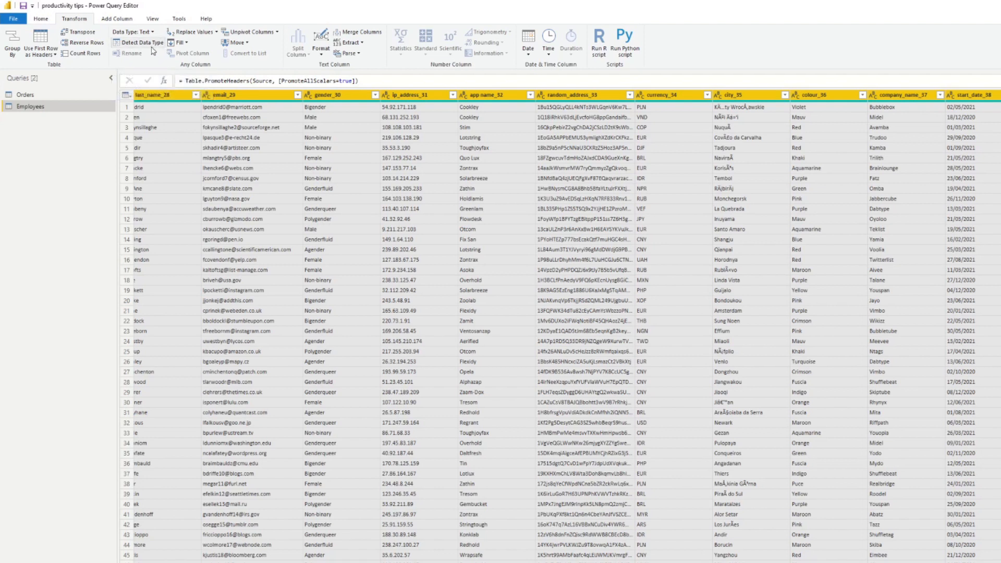
mouse_move(152, 49)
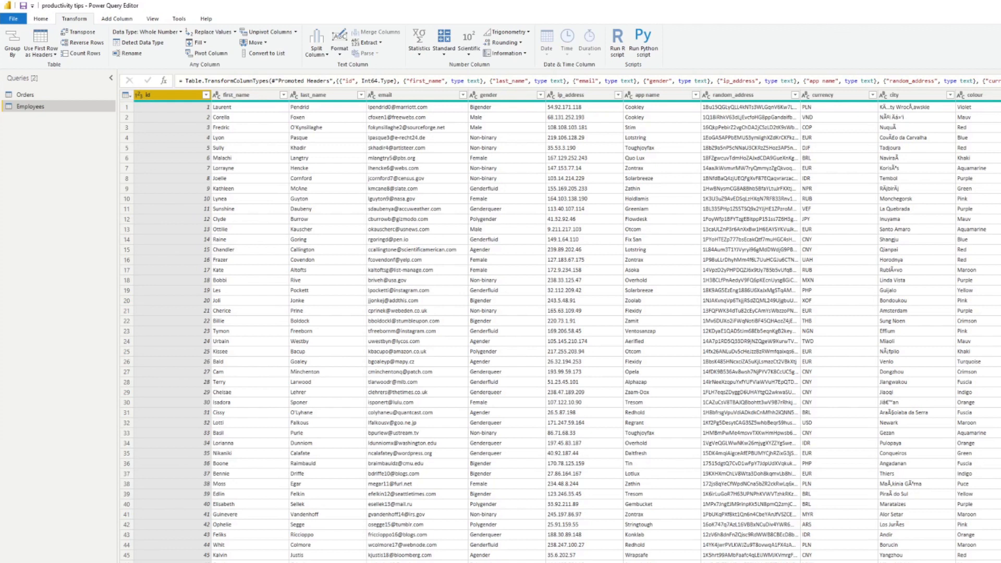
scroll(right, 3)
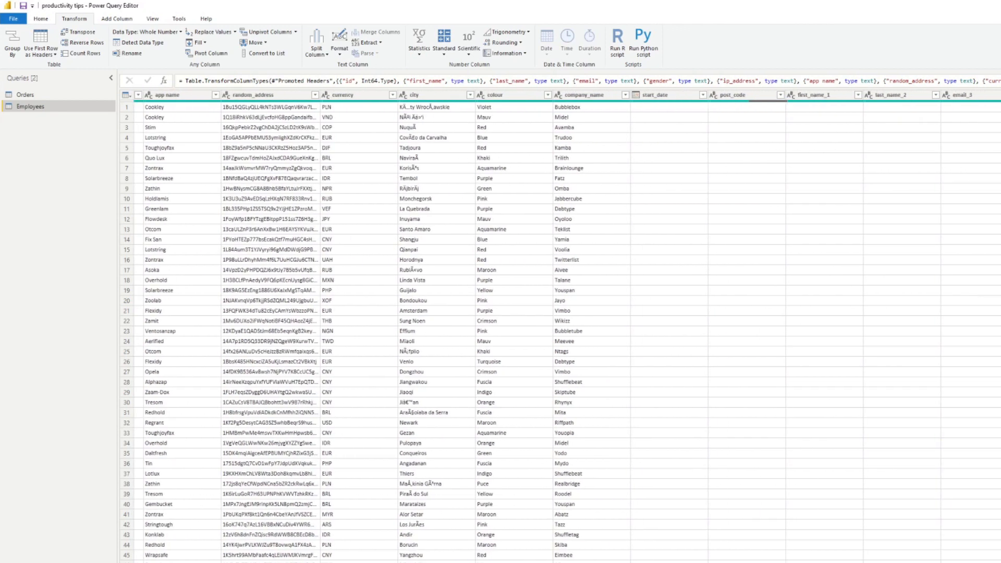
scroll(right, 3)
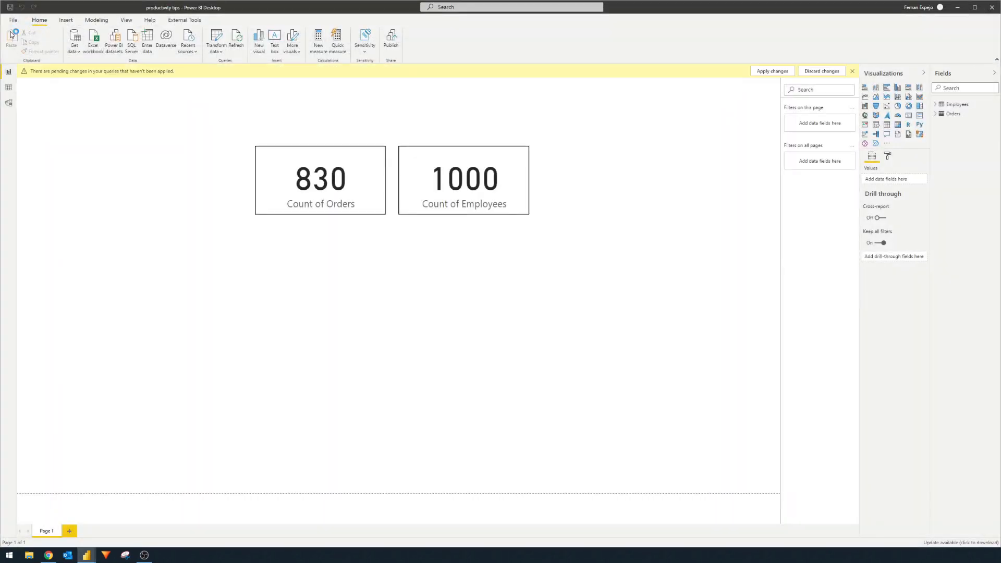
- Resolve the pending query changes notice and select the Count of Orders card for styling
click(772, 70)
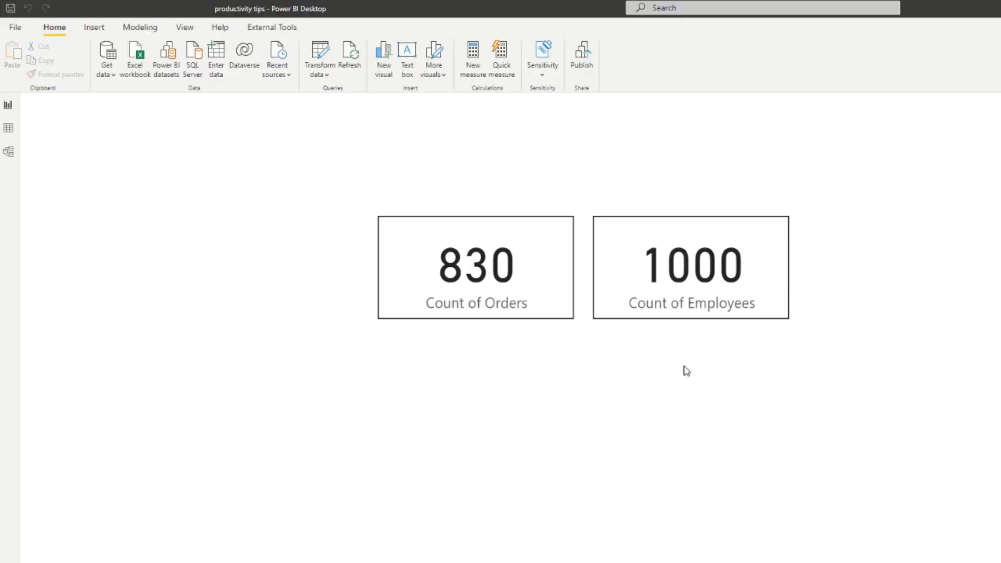
mouse_move(674, 371)
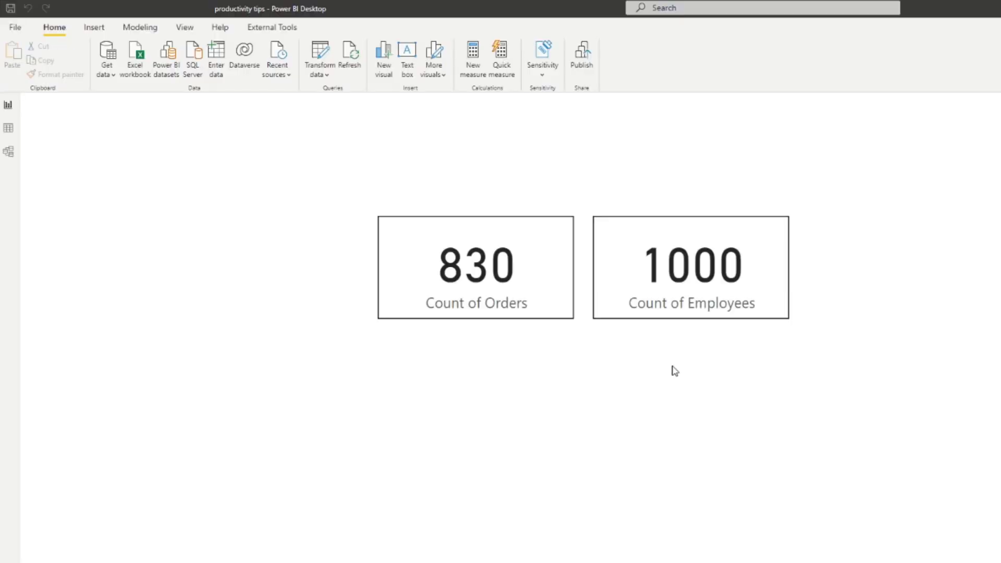
mouse_move(425, 463)
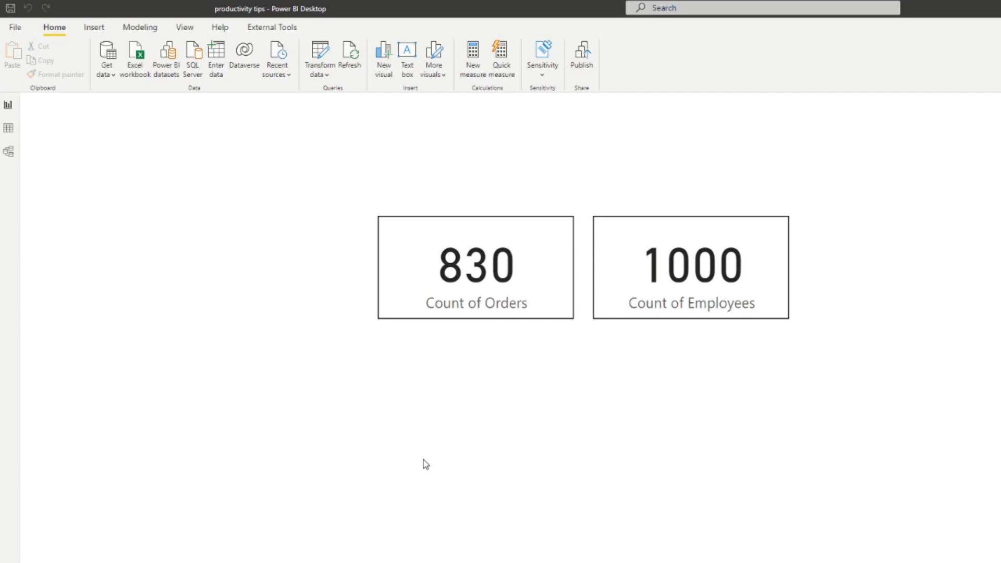
mouse_move(608, 294)
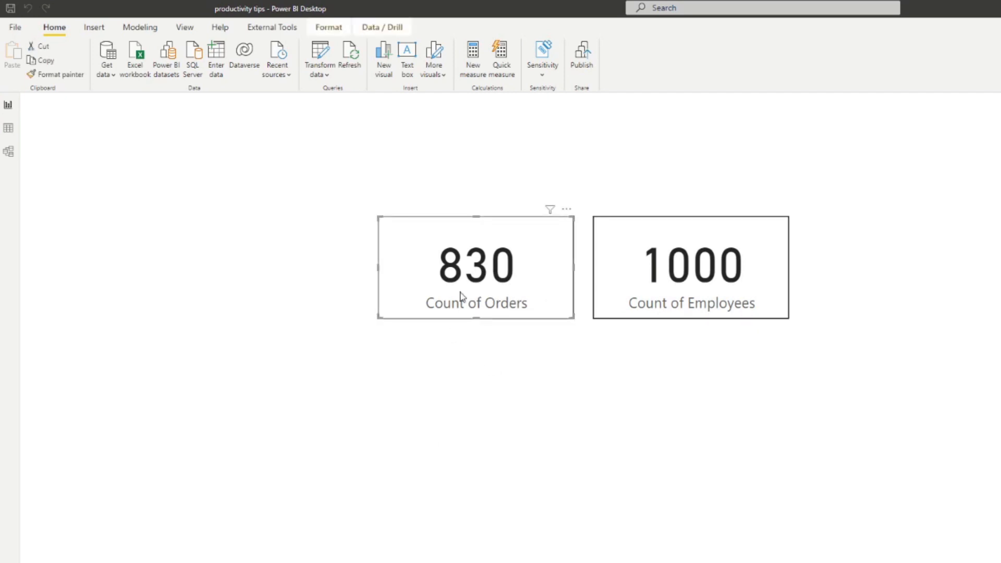
mouse_move(470, 279)
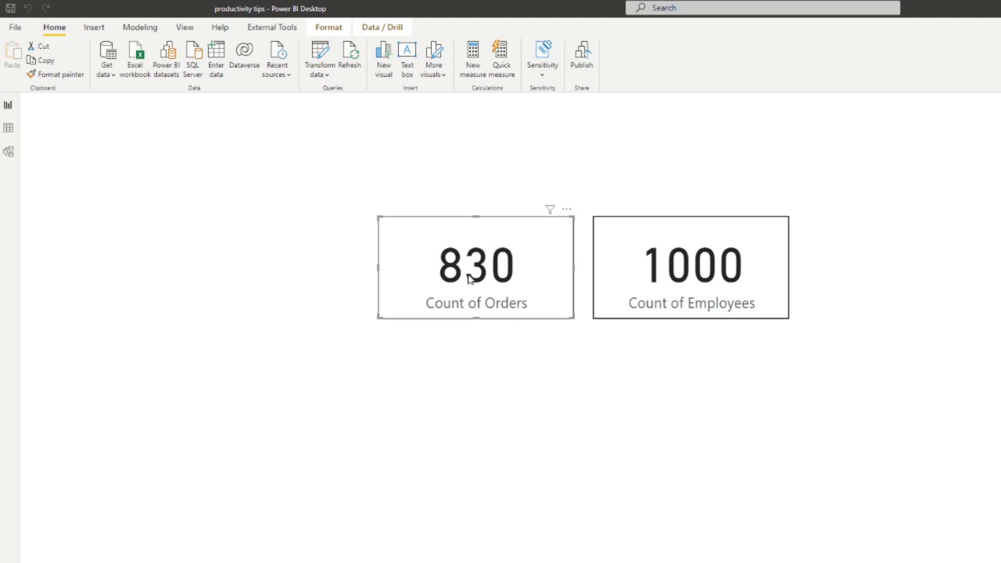
mouse_move(709, 277)
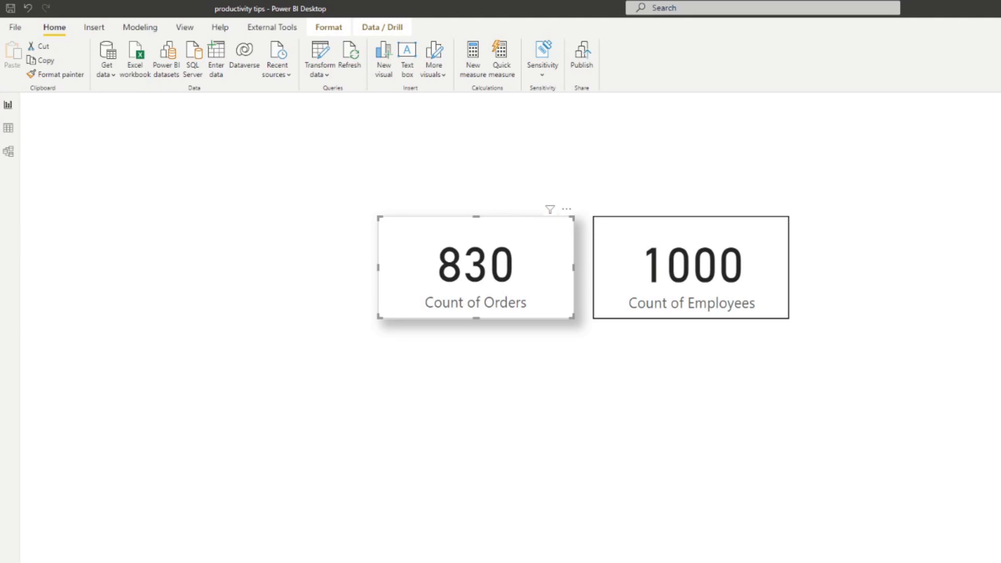
click(476, 267)
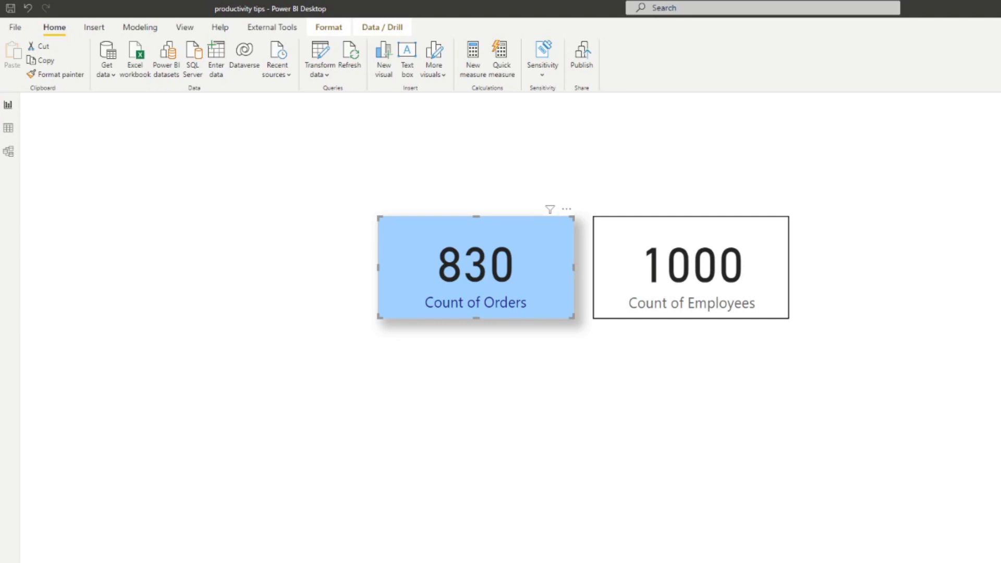
mouse_move(662, 341)
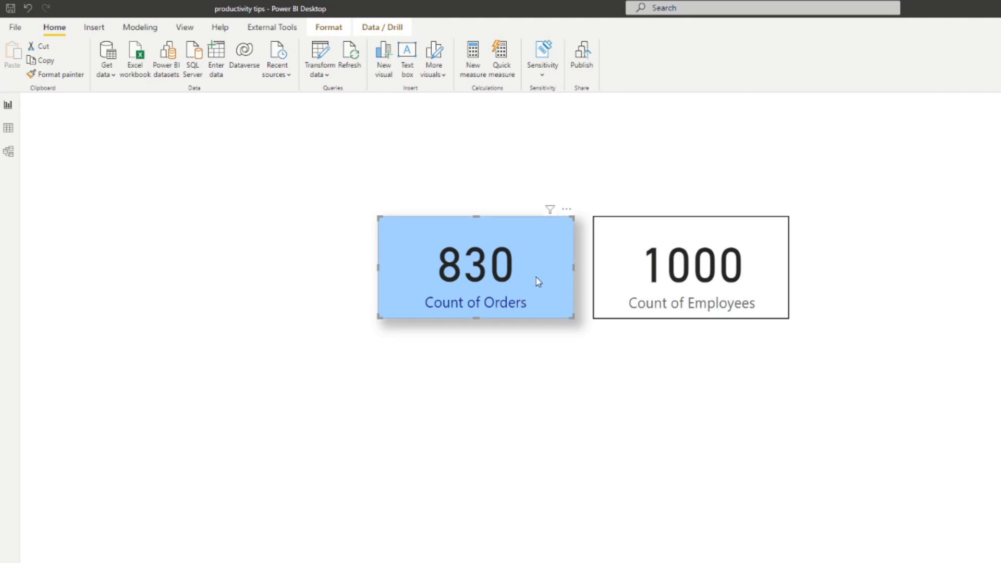
mouse_move(693, 311)
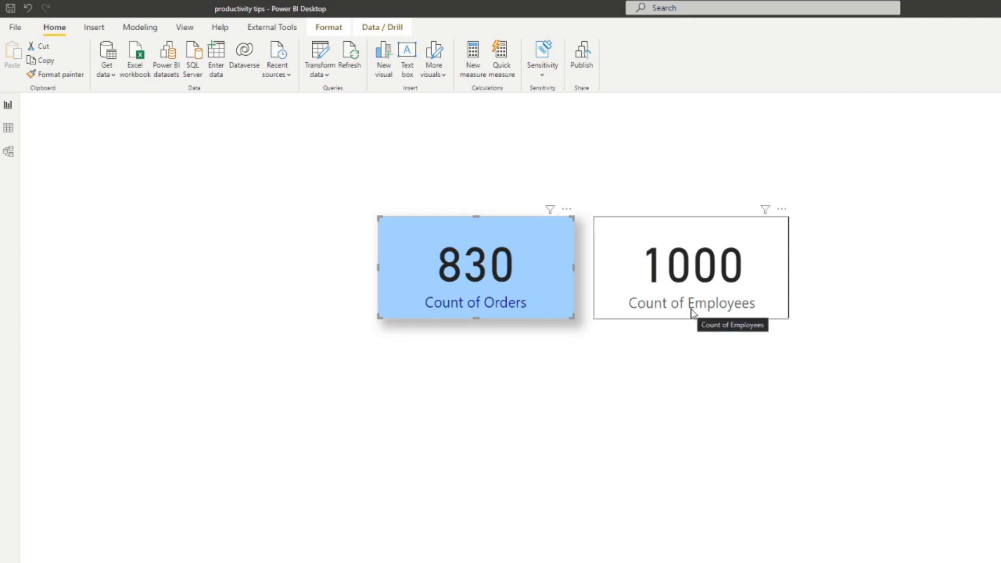
mouse_move(622, 348)
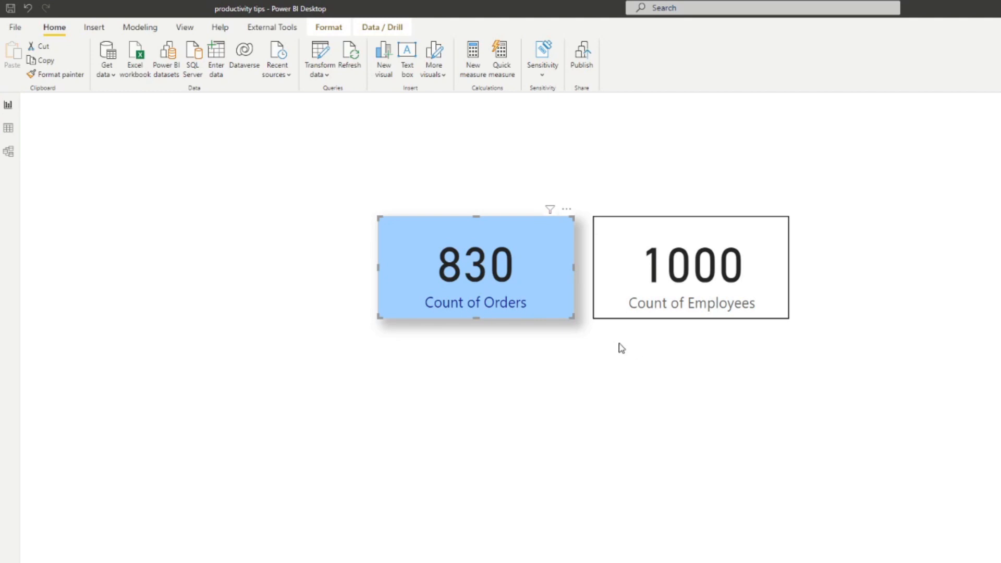
mouse_move(609, 349)
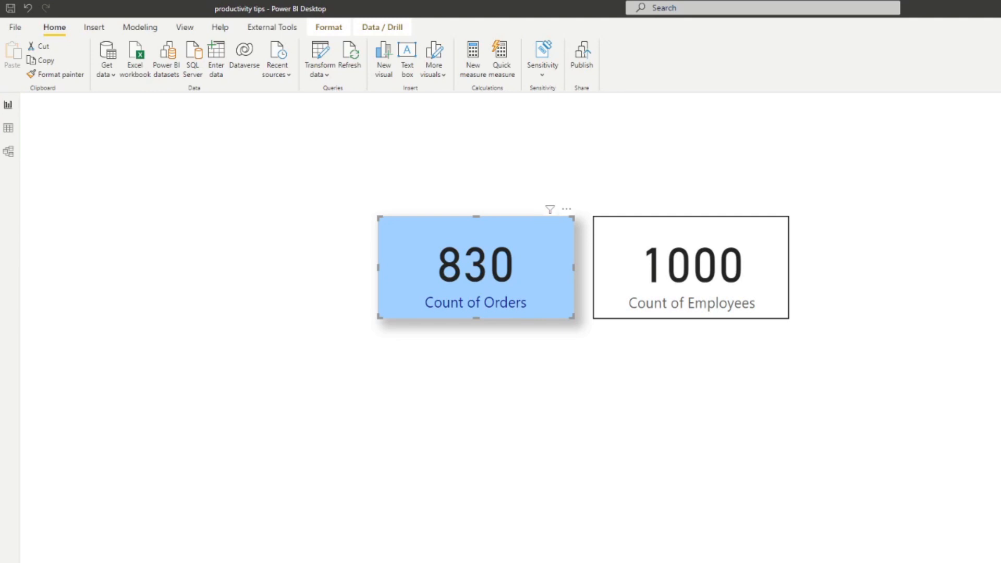
mouse_move(963, 280)
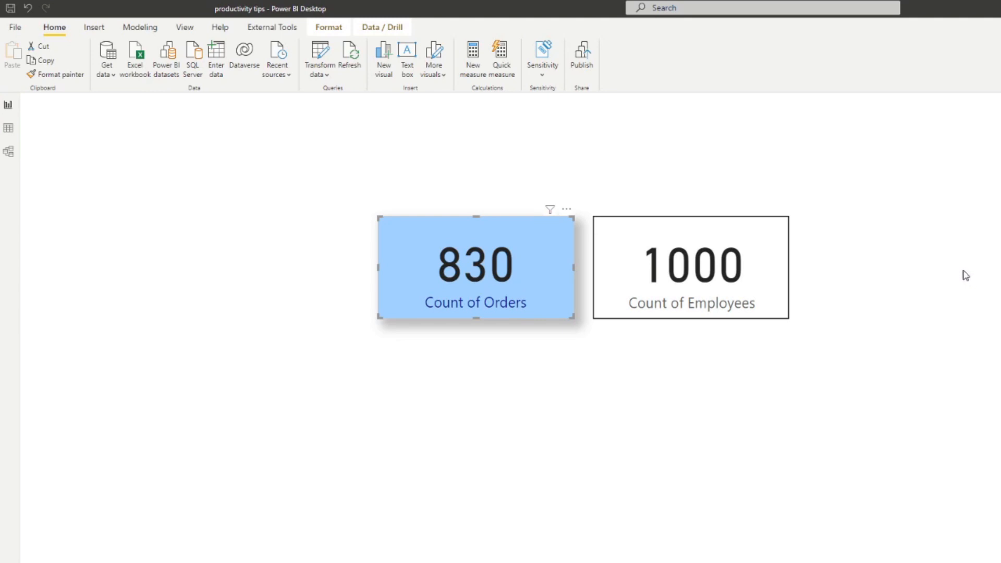
mouse_move(33, 111)
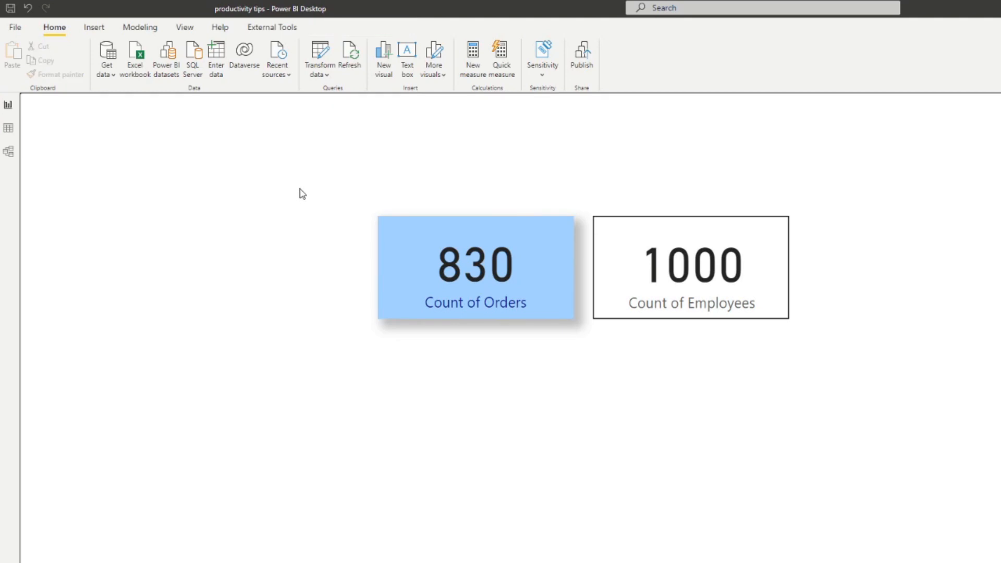
click(468, 273)
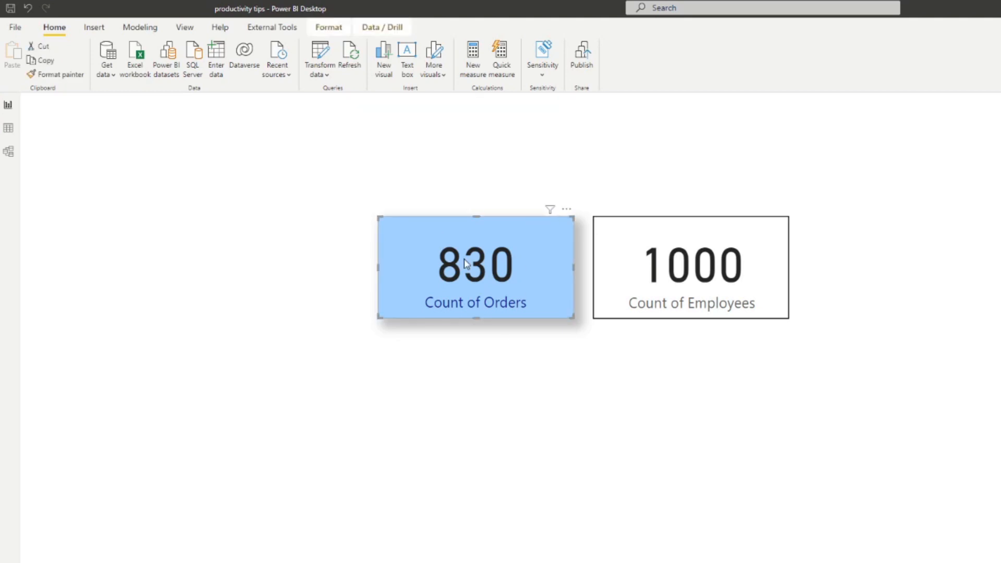
mouse_move(448, 284)
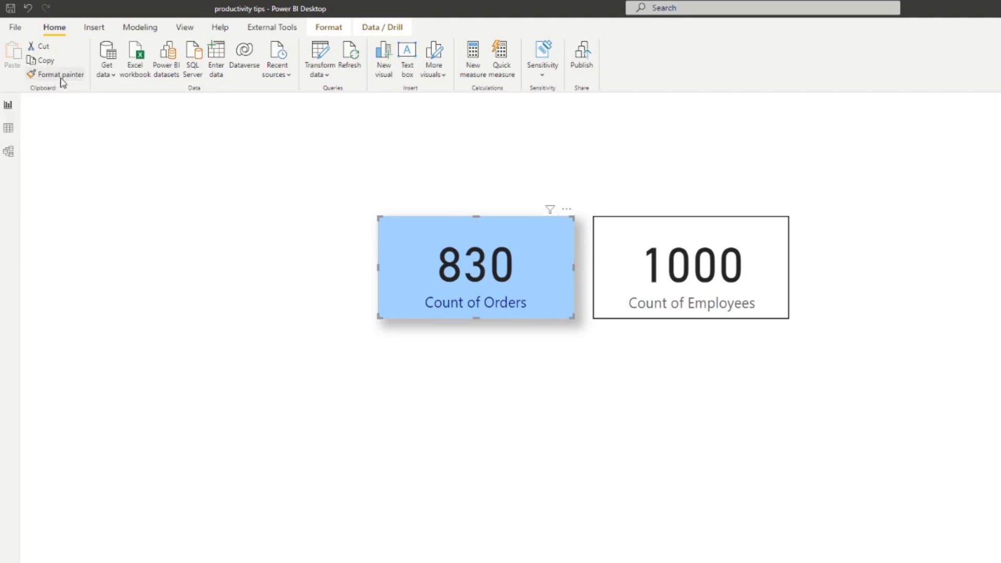
- Format-paint the Orders card's light blue background and shadow onto the Count of Employees card
click(61, 74)
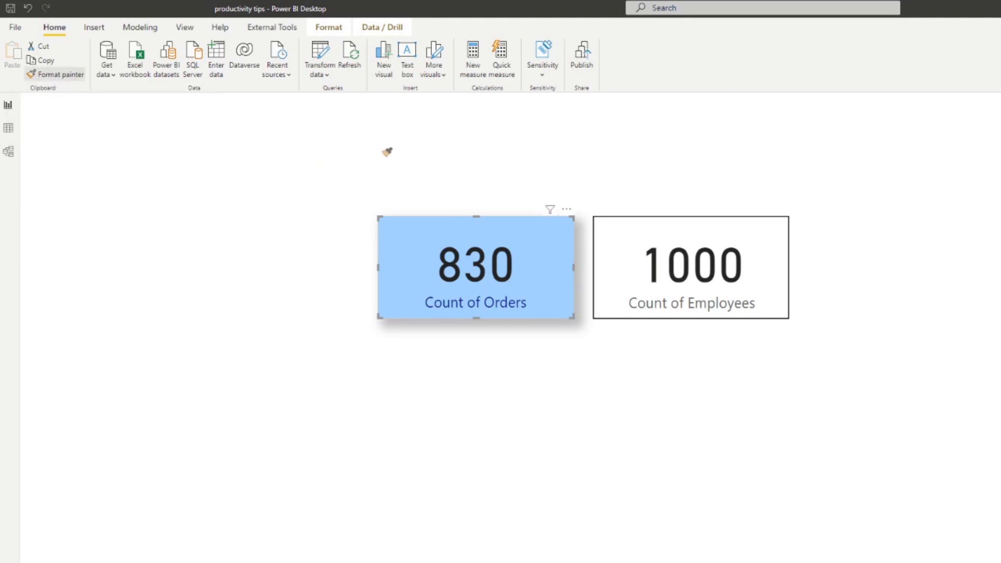
mouse_move(676, 319)
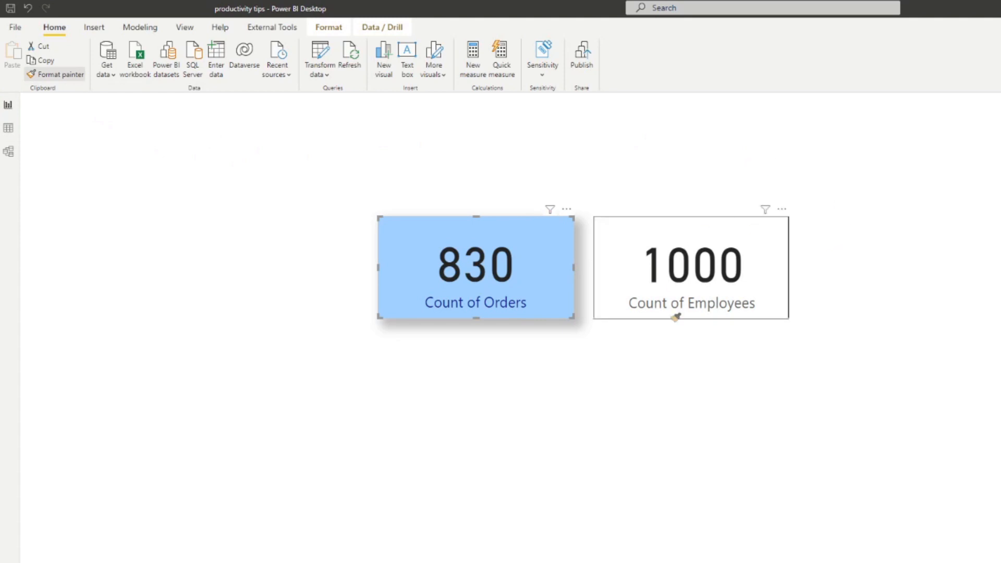
mouse_move(719, 272)
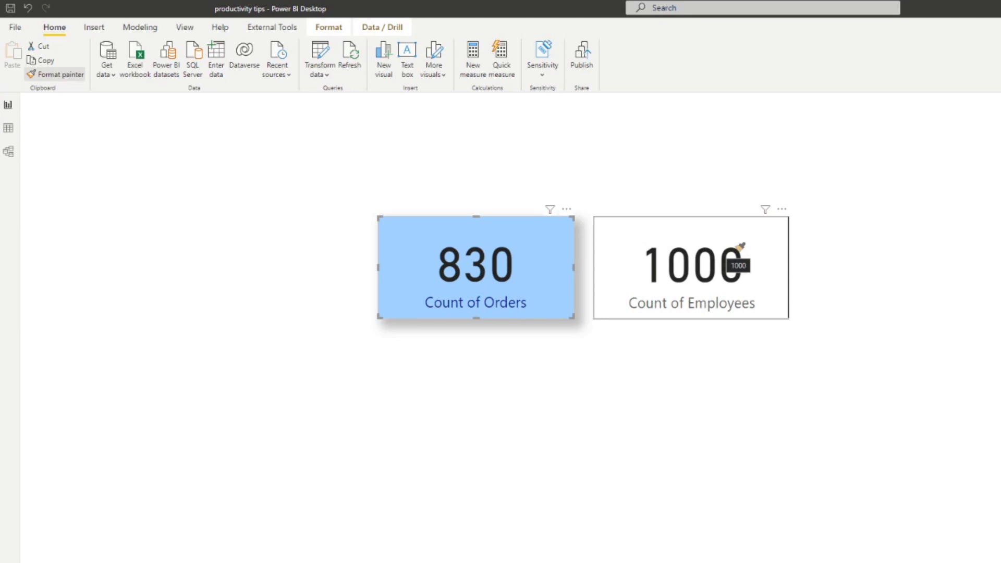
click(691, 267)
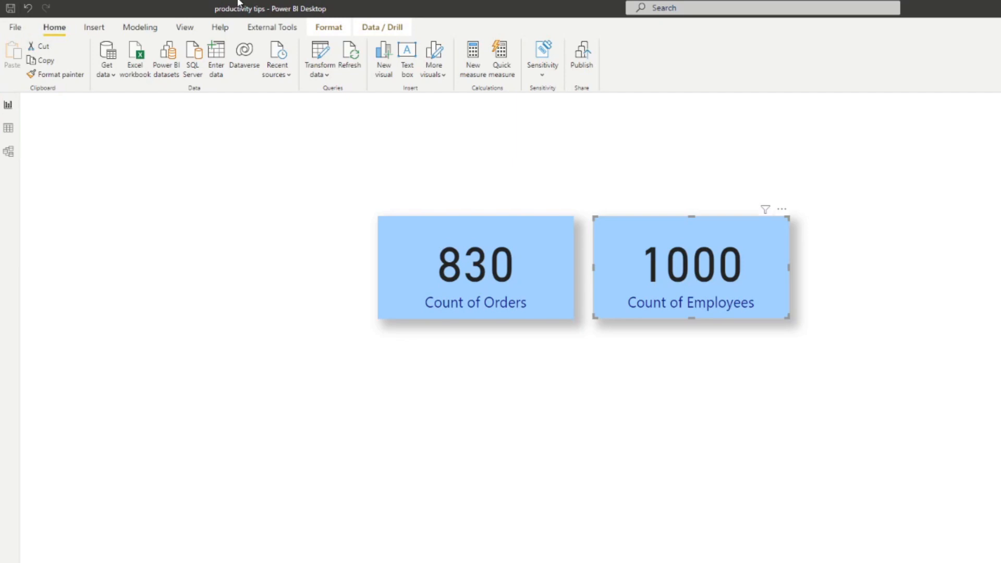
mouse_move(214, 8)
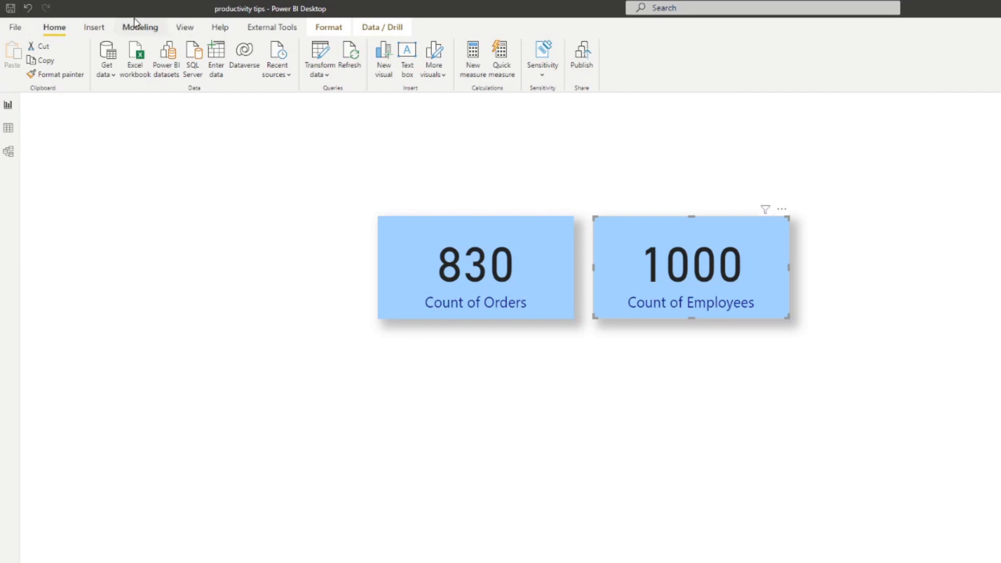
- Undo the painted styling so Count of Employees is plain white again, then show the View ribbon's themes
click(475, 267)
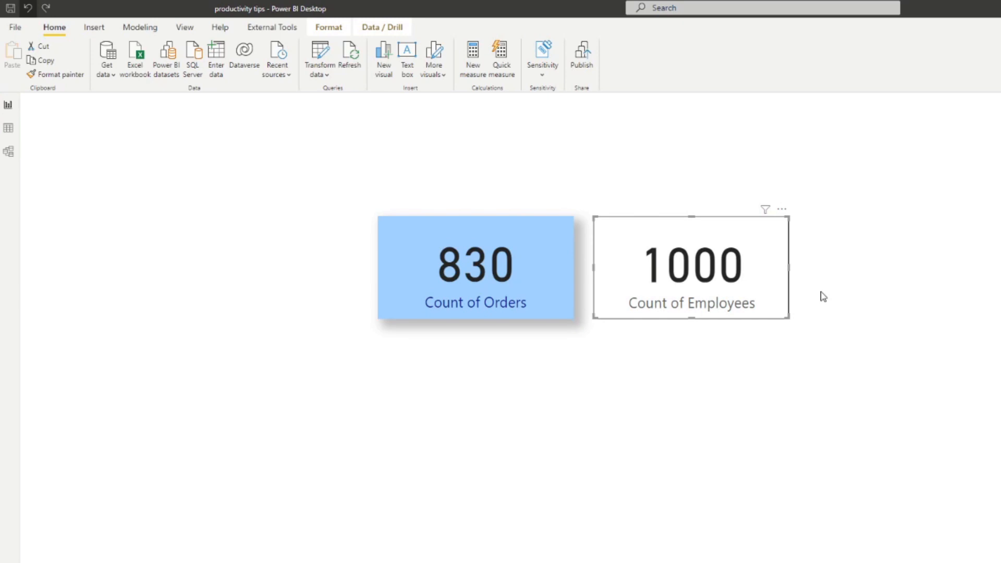
mouse_move(344, 173)
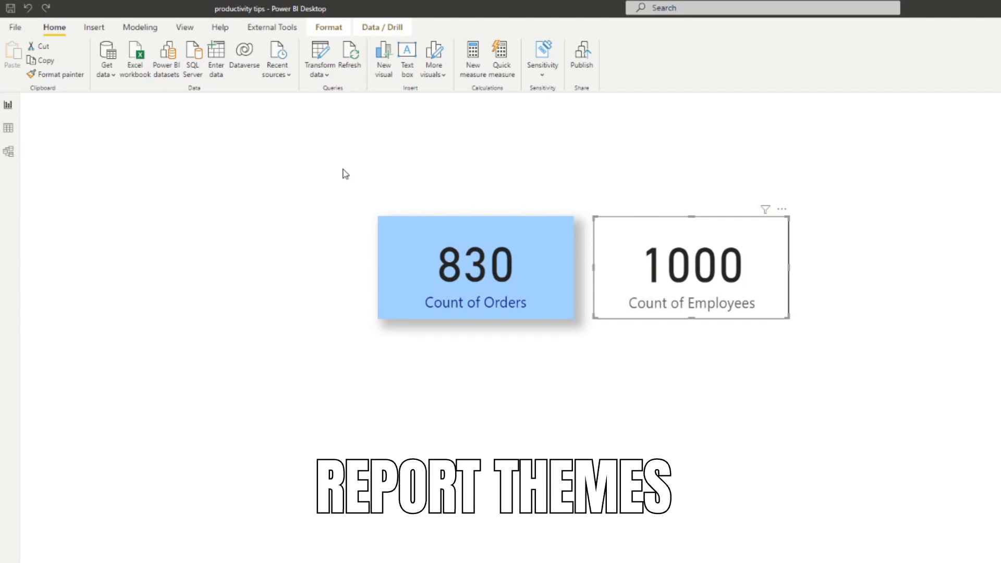
click(183, 27)
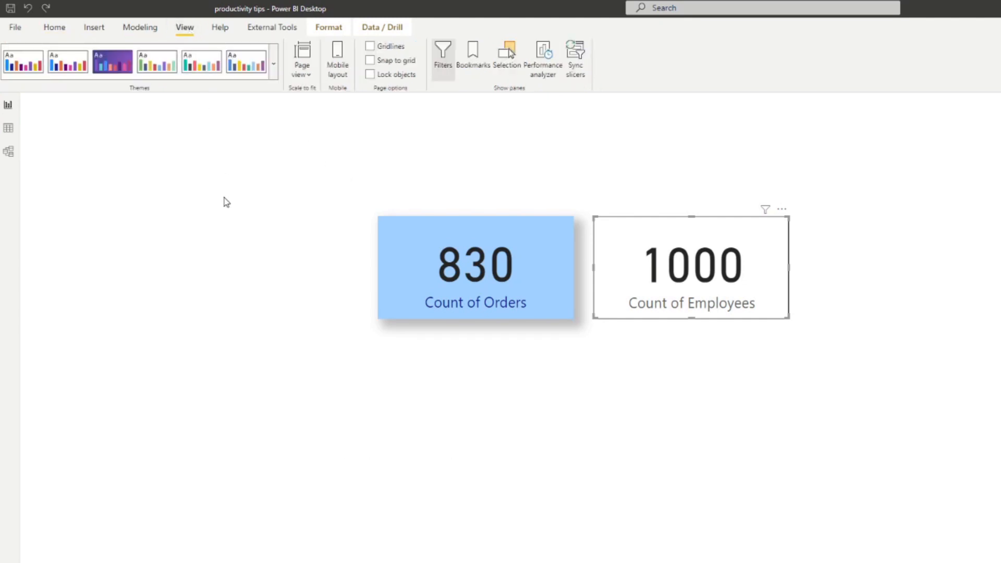
mouse_move(223, 194)
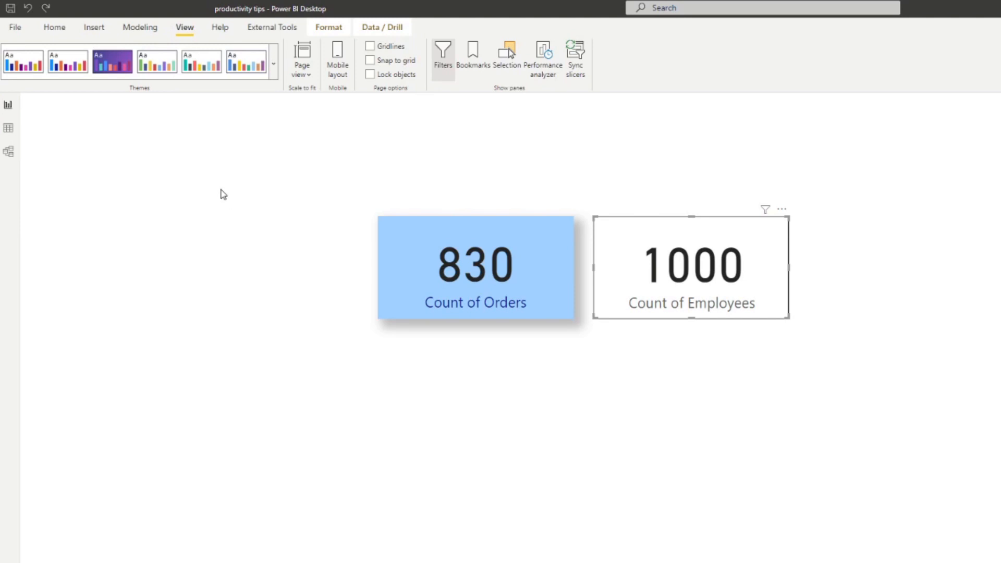
- Start customizing the current report theme and review its Name and colors and Text settings
click(273, 64)
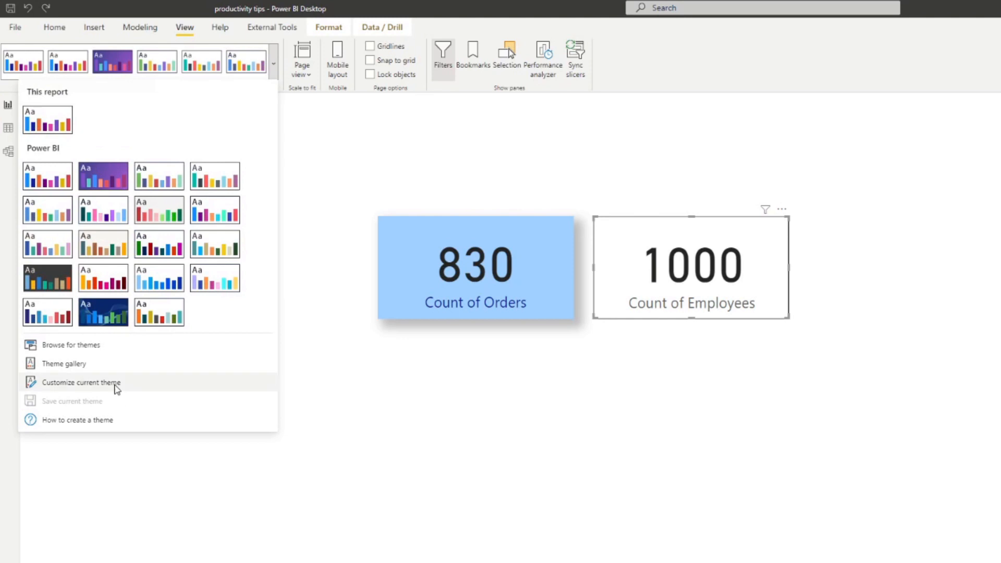
mouse_move(104, 386)
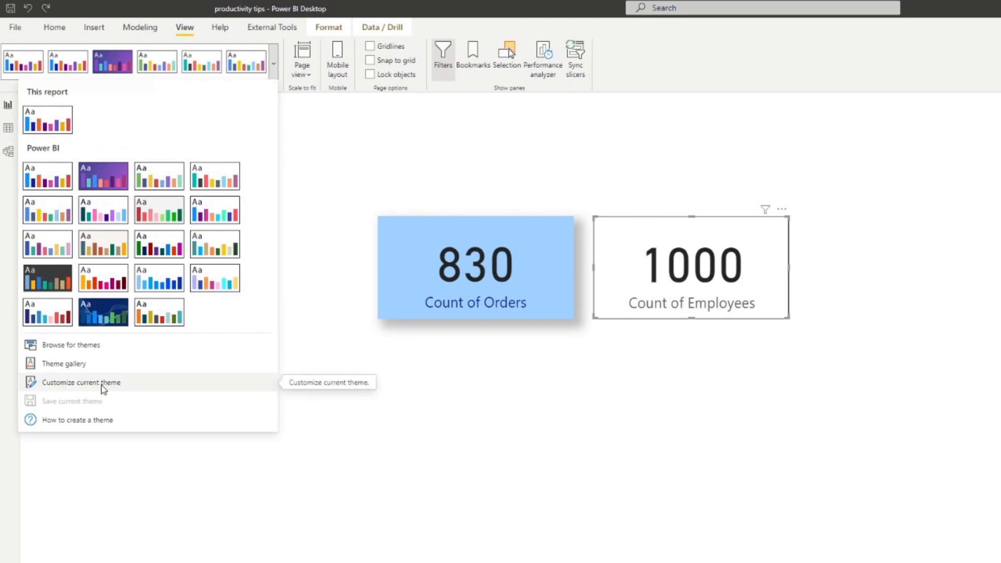
click(80, 383)
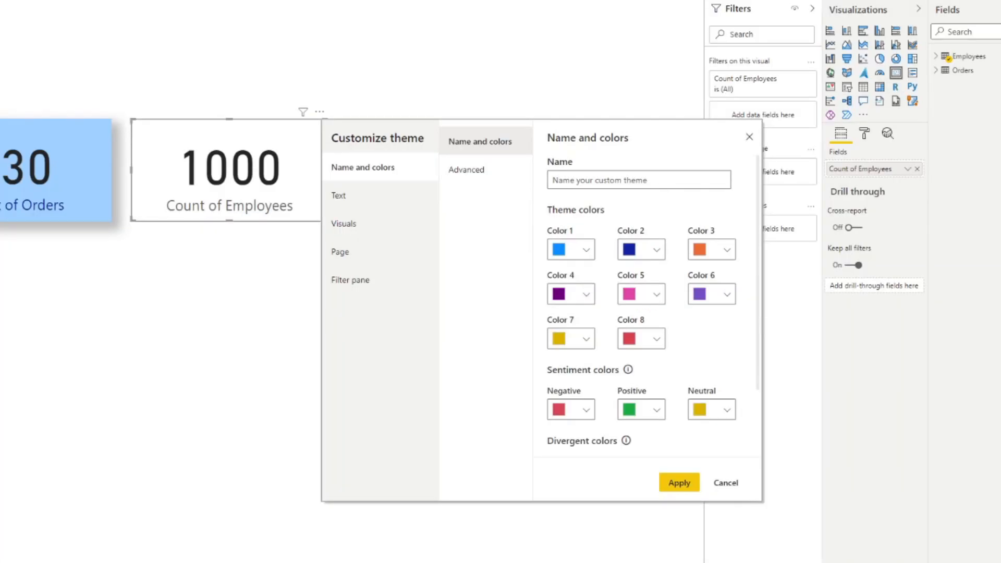
mouse_move(341, 344)
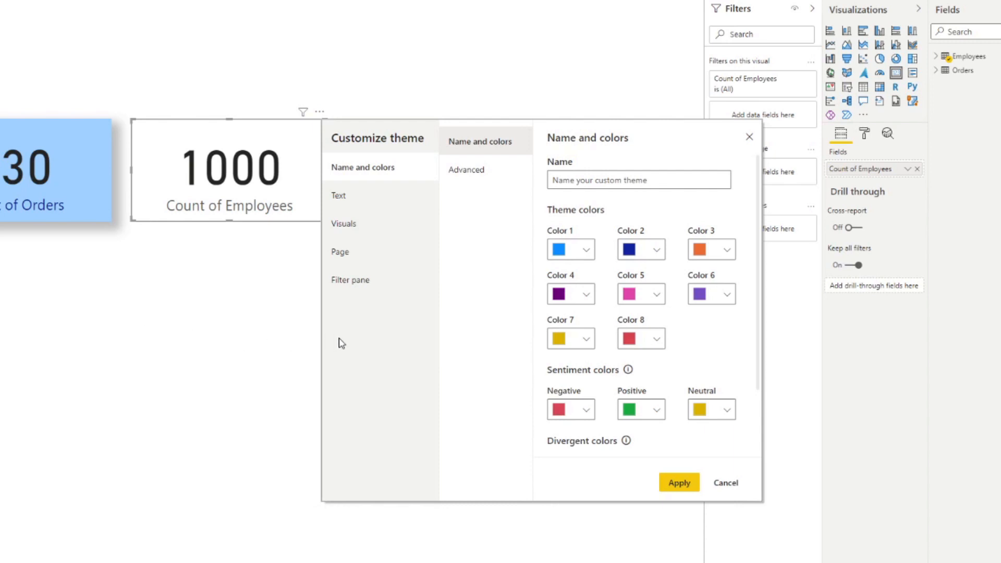
mouse_move(349, 214)
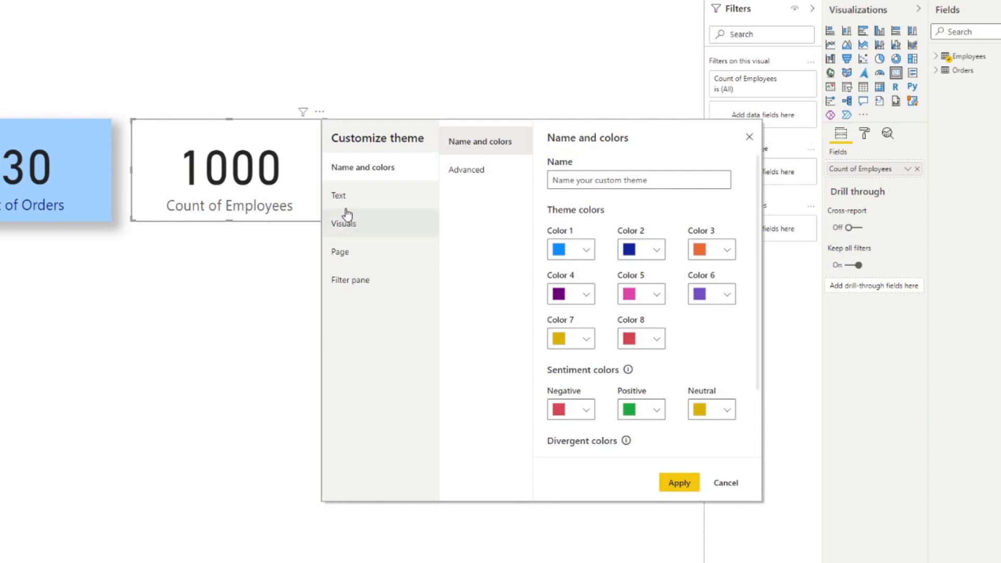
click(338, 196)
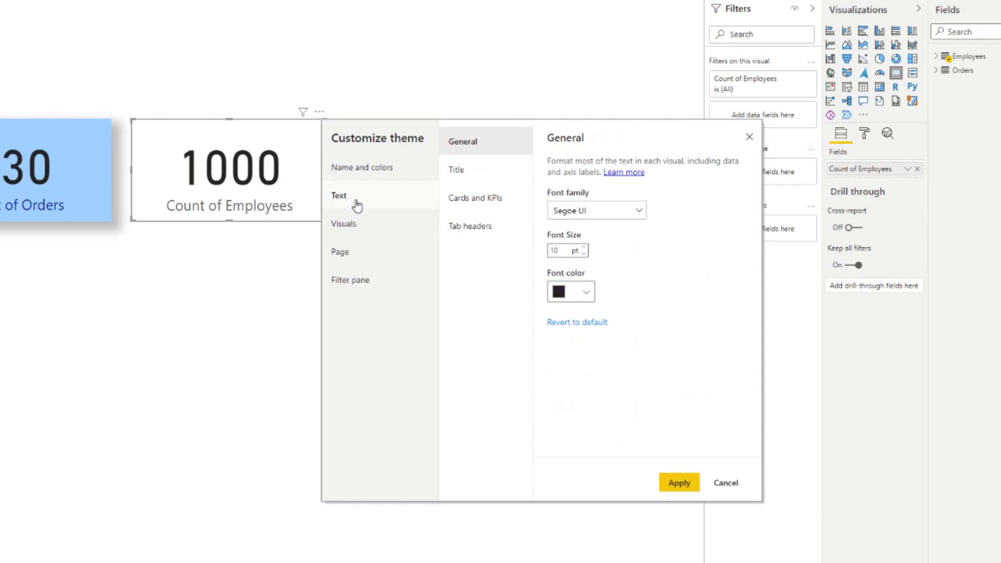
mouse_move(390, 230)
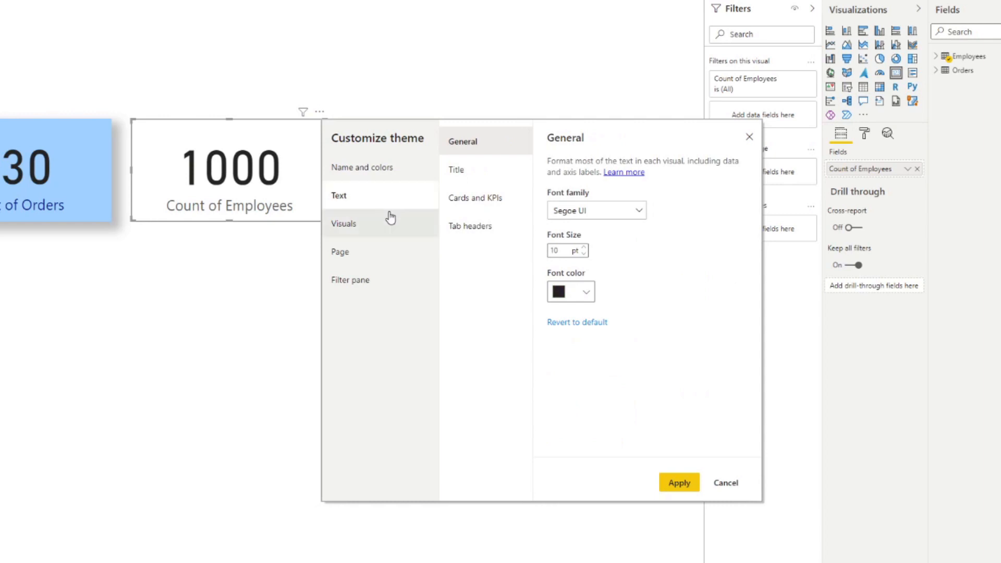
mouse_move(394, 227)
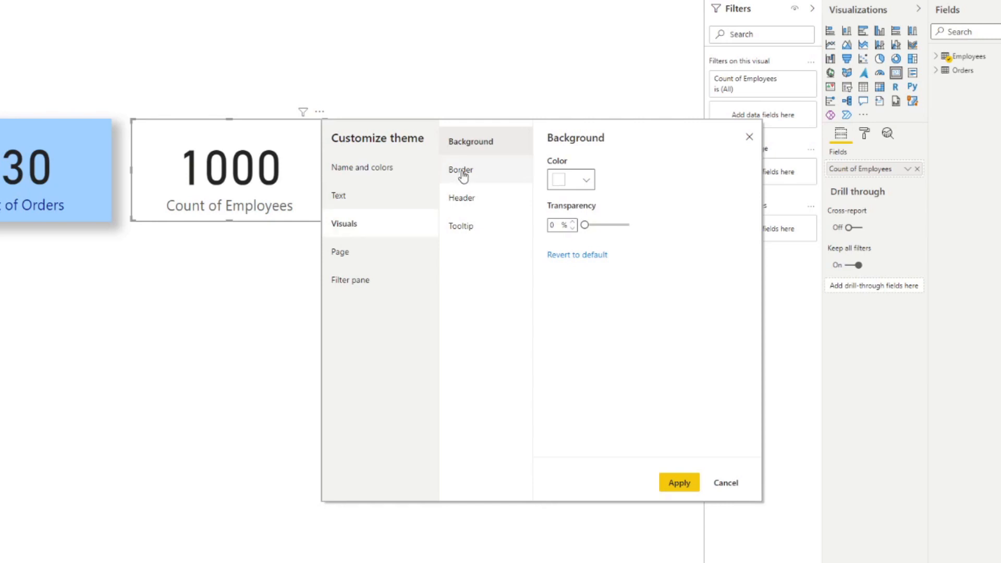
- Browse the theme's Visuals settings for background, border and header
click(460, 170)
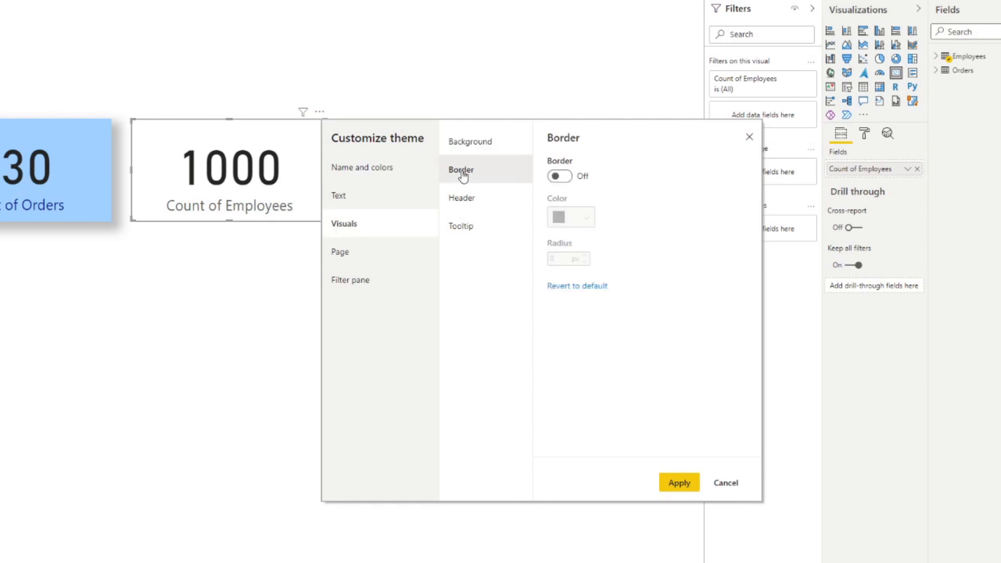
click(461, 198)
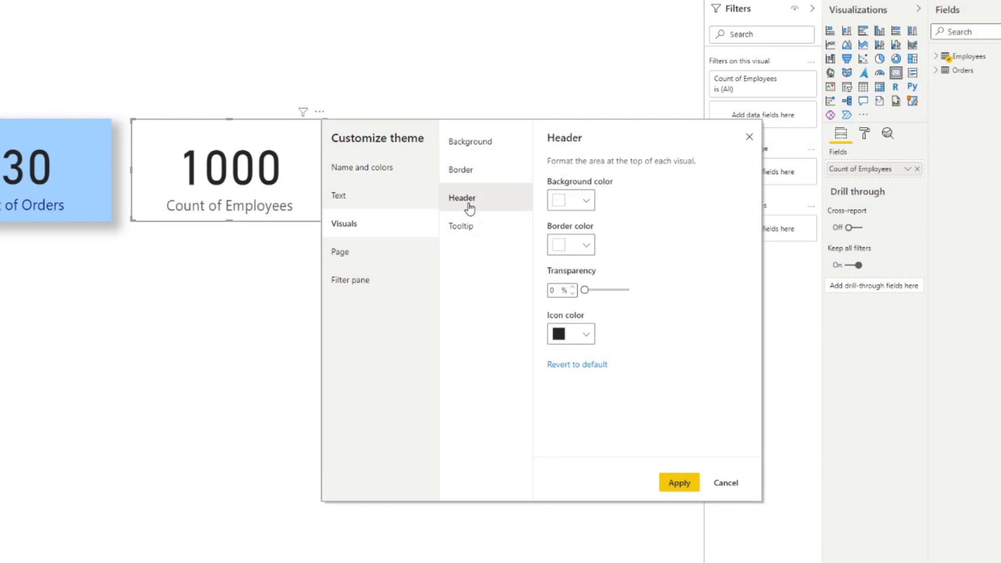
click(362, 167)
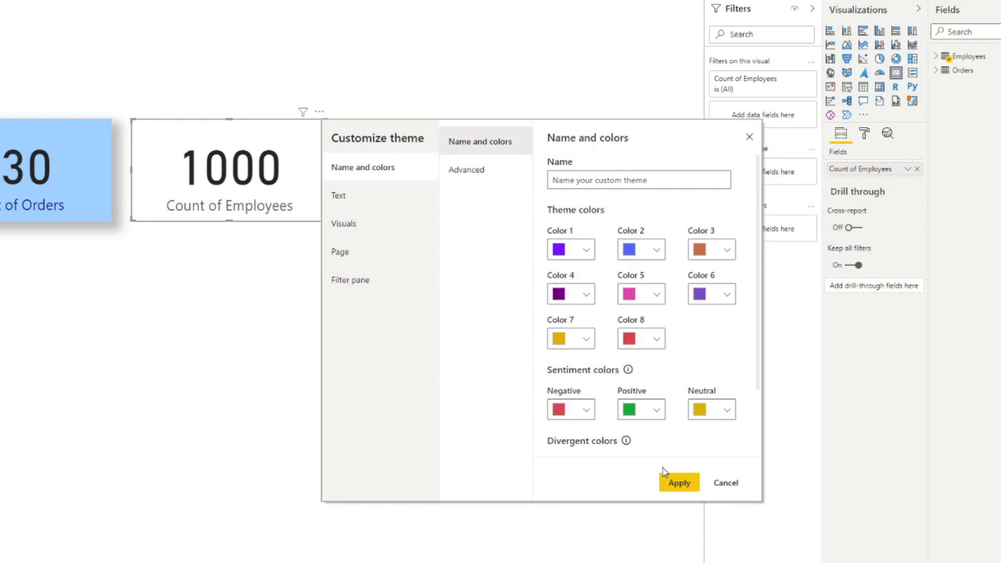
mouse_move(575, 269)
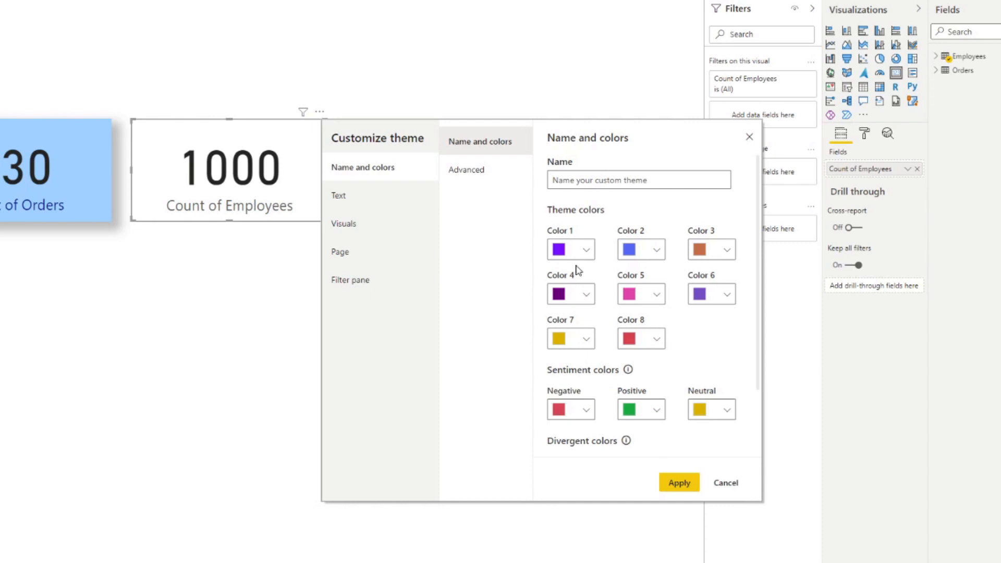
mouse_move(607, 253)
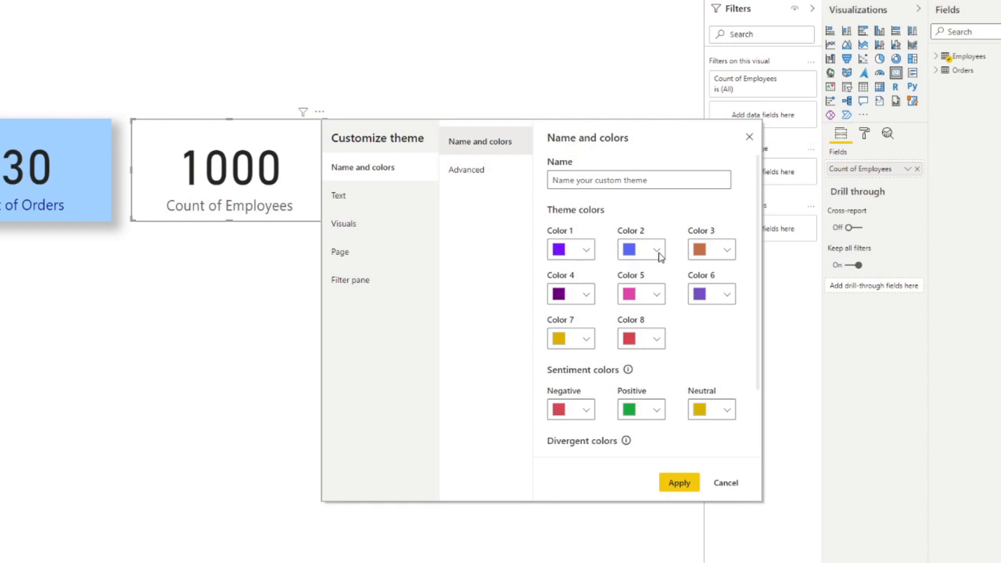
mouse_move(661, 307)
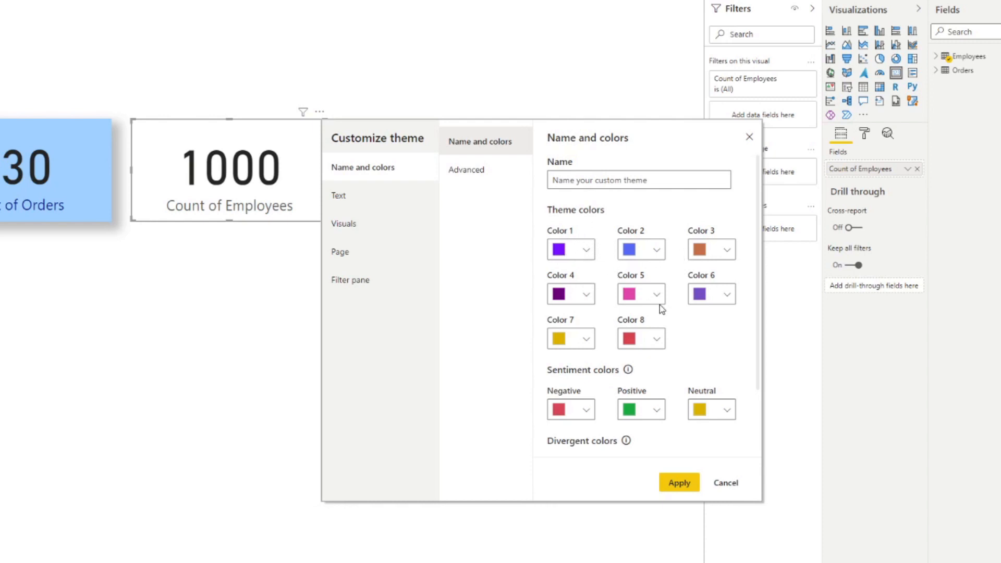